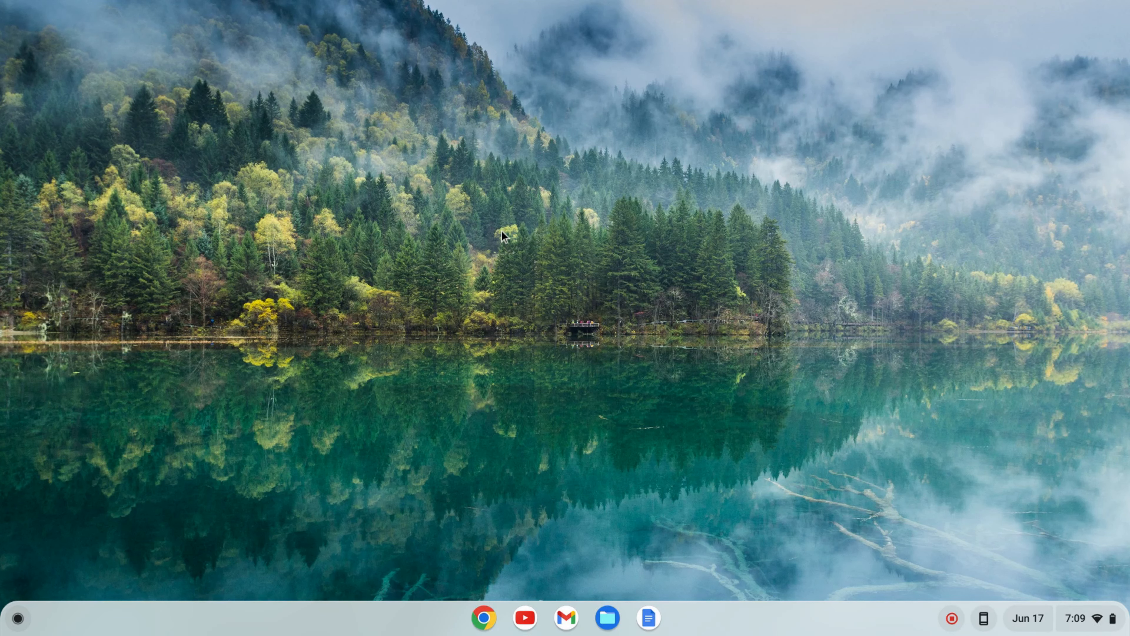
{"action": "mouse_move", "coordinate": [100, 399]}
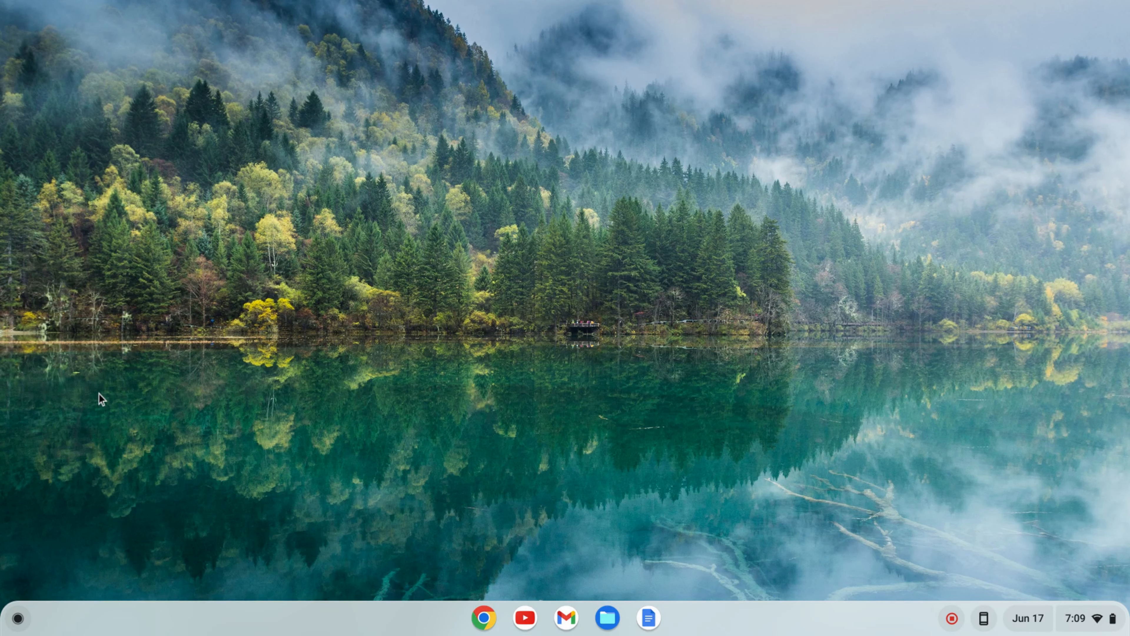
{"action": "mouse_move", "coordinate": [19, 621]}
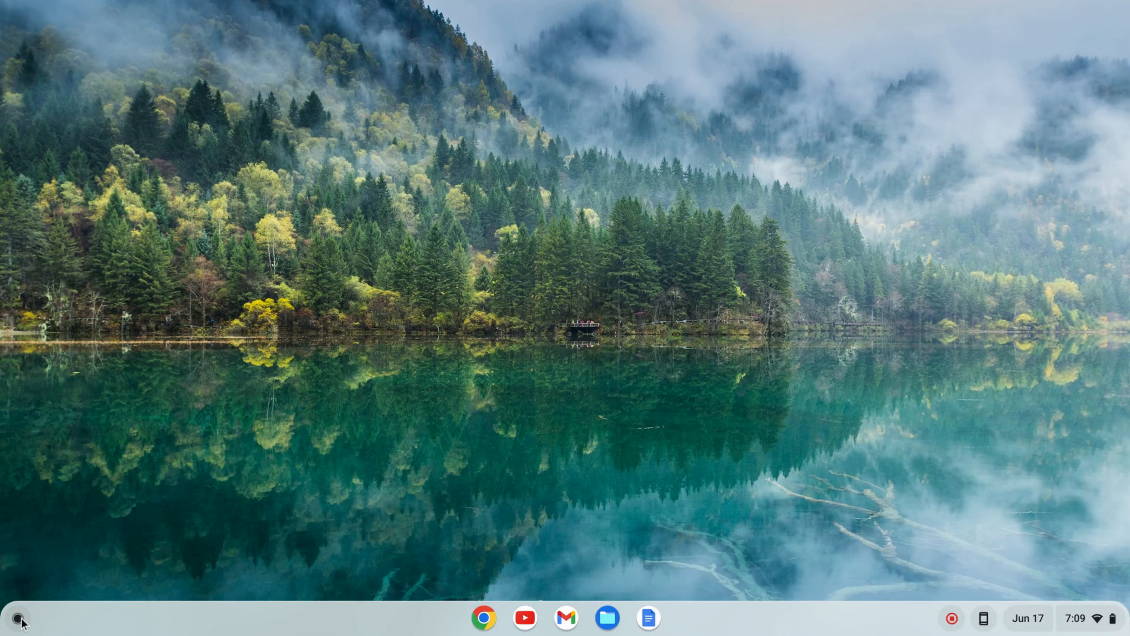
Step: Bring up the ChromeOS app launcher from the shelf
{"action": "left_click", "coordinate": [19, 618]}
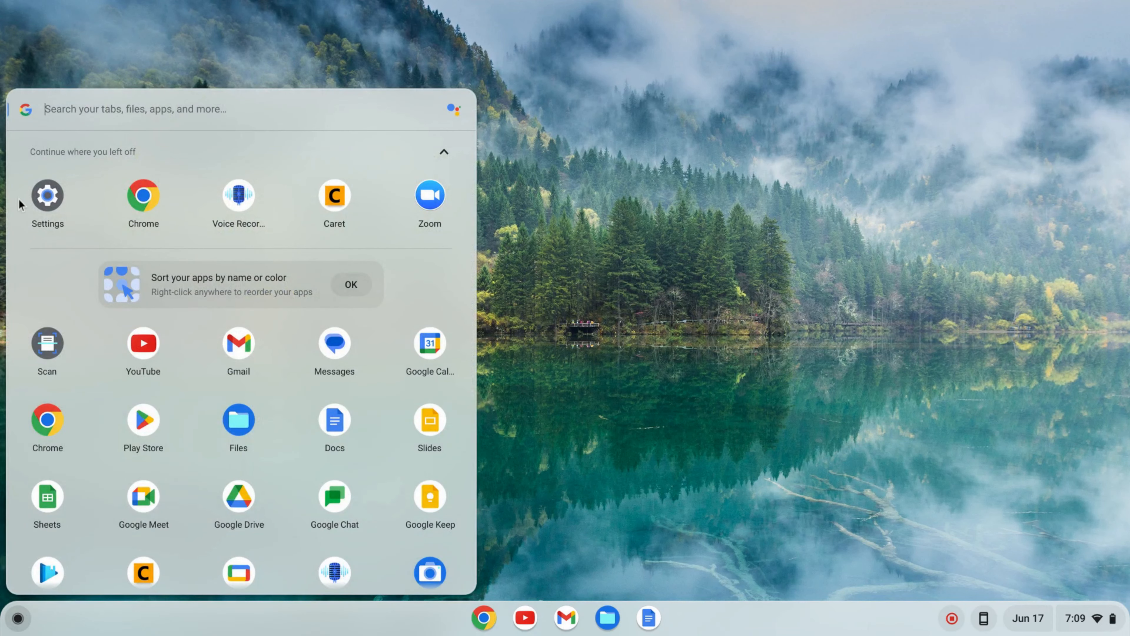
{"action": "mouse_move", "coordinate": [50, 213]}
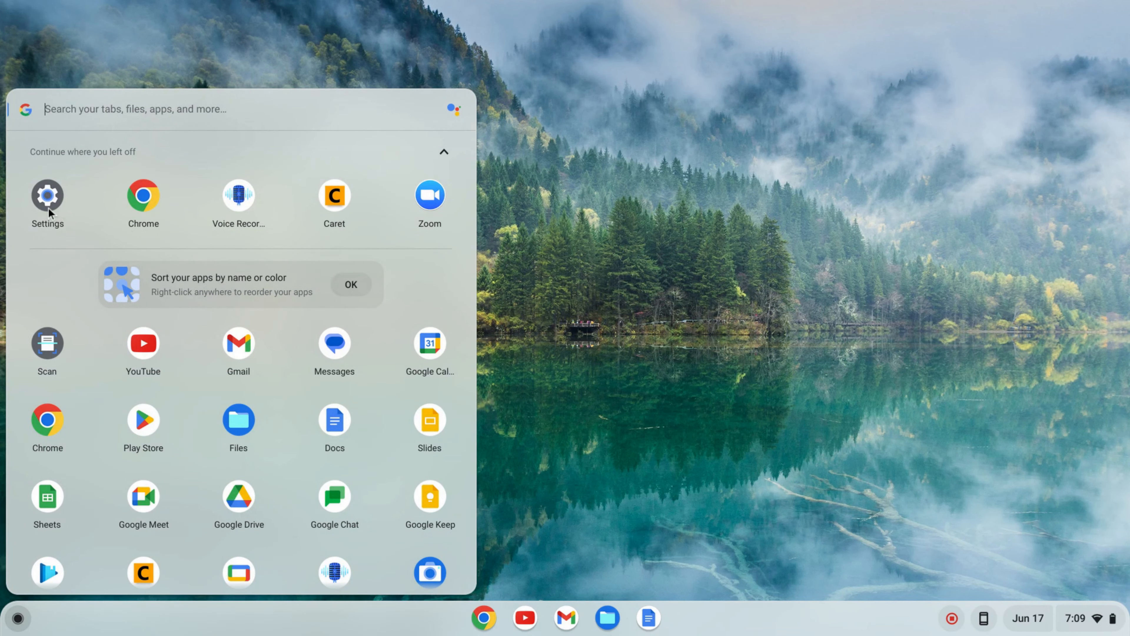
Step: Launch Settings, expand Advanced and go to the Developers section
{"action": "left_click", "coordinate": [48, 196]}
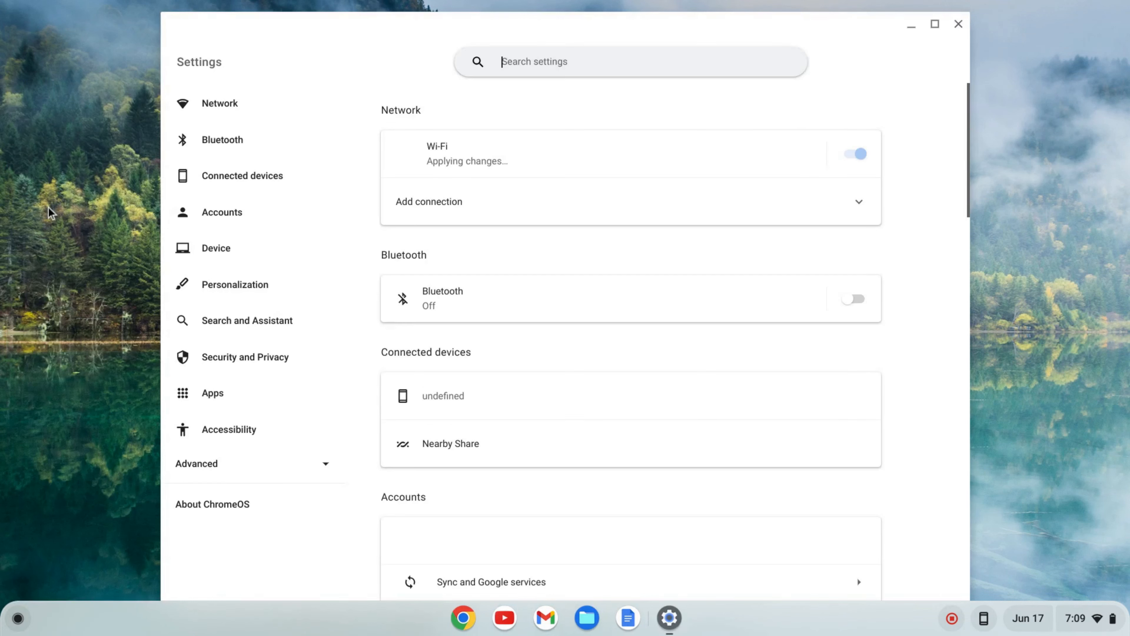
{"action": "left_click", "coordinate": [854, 299]}
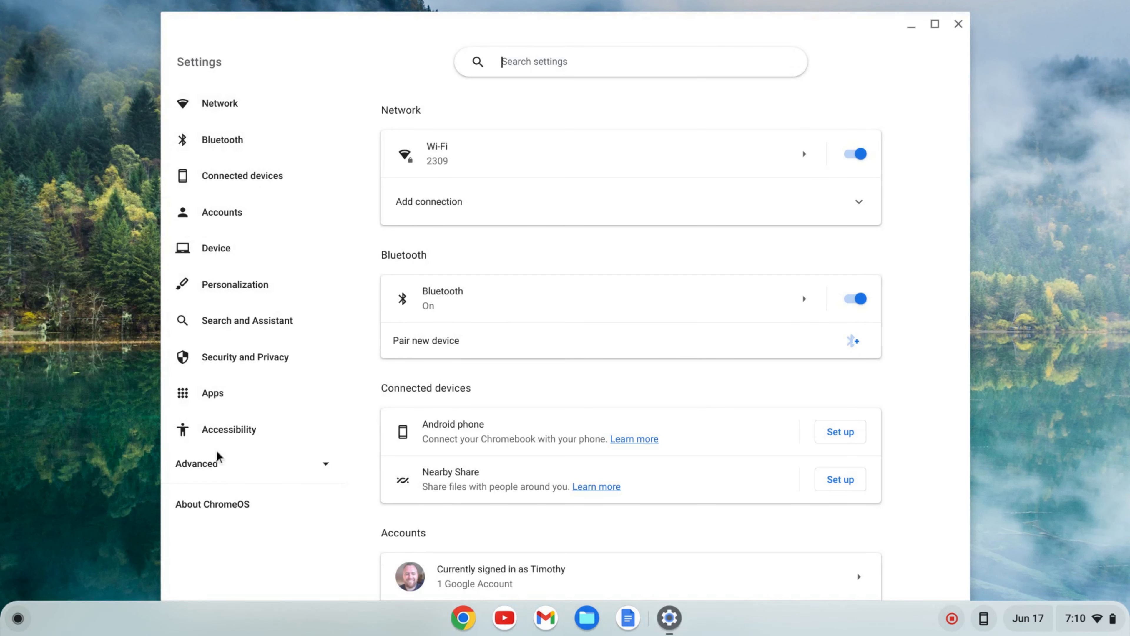
{"action": "left_click", "coordinate": [195, 464]}
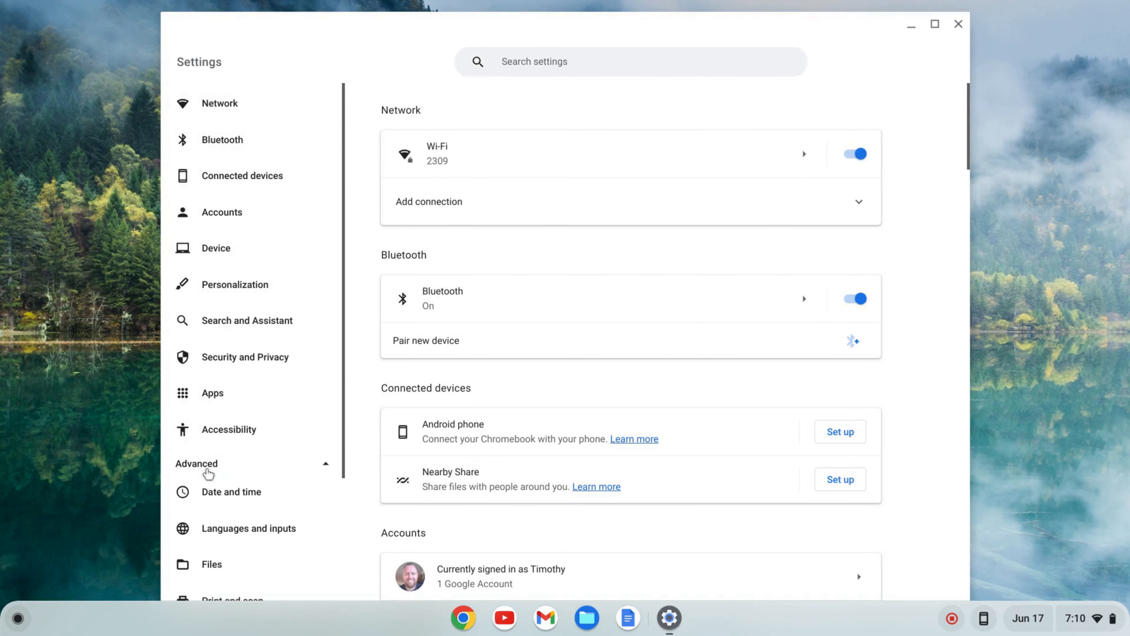
{"action": "scroll", "scroll_direction": "down", "scroll_amount": 3}
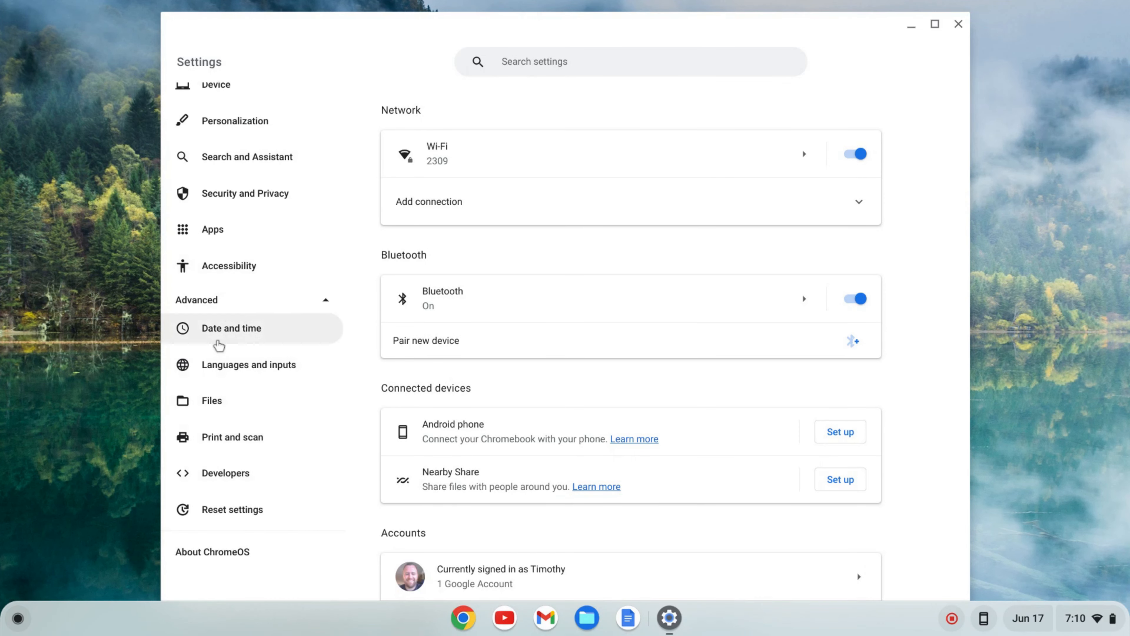
{"action": "left_click", "coordinate": [226, 474]}
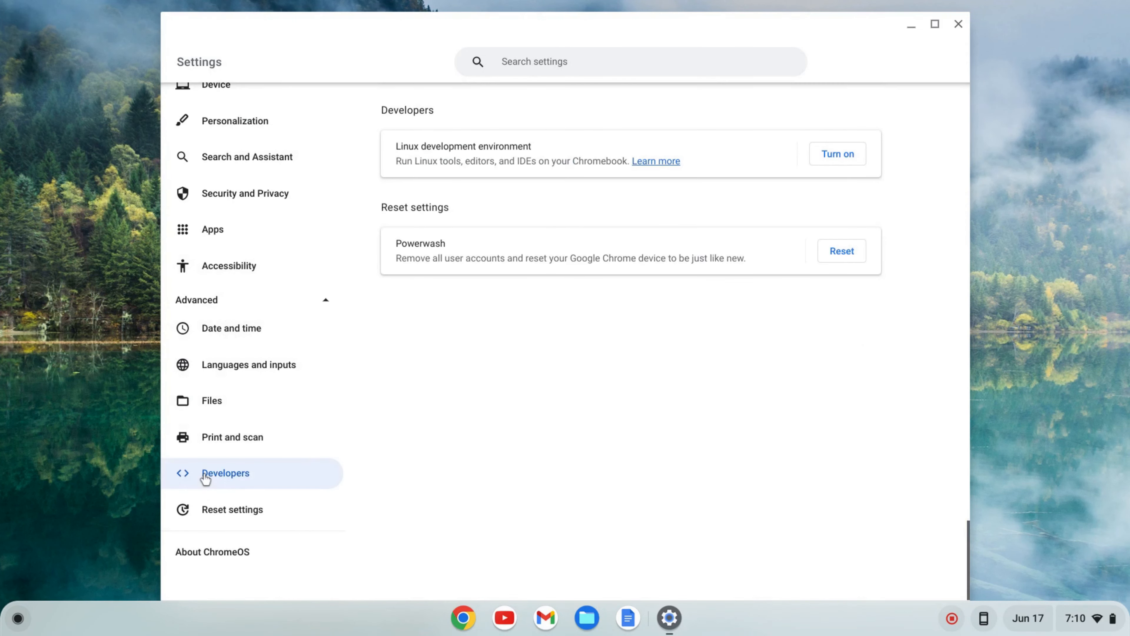
{"action": "mouse_move", "coordinate": [495, 135]}
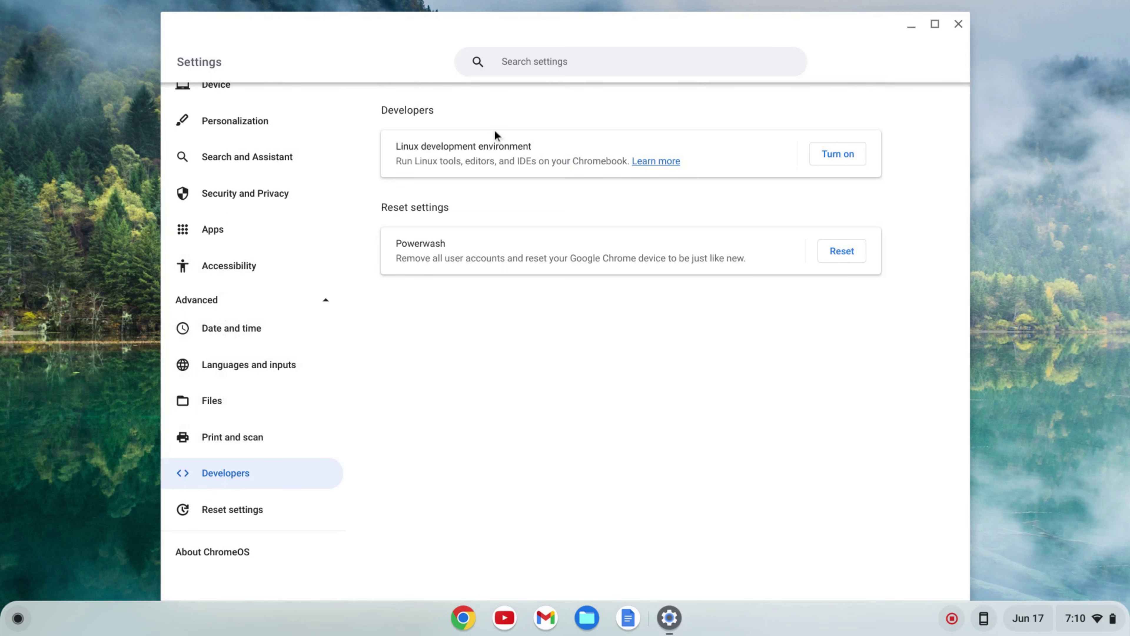
{"action": "mouse_move", "coordinate": [537, 152]}
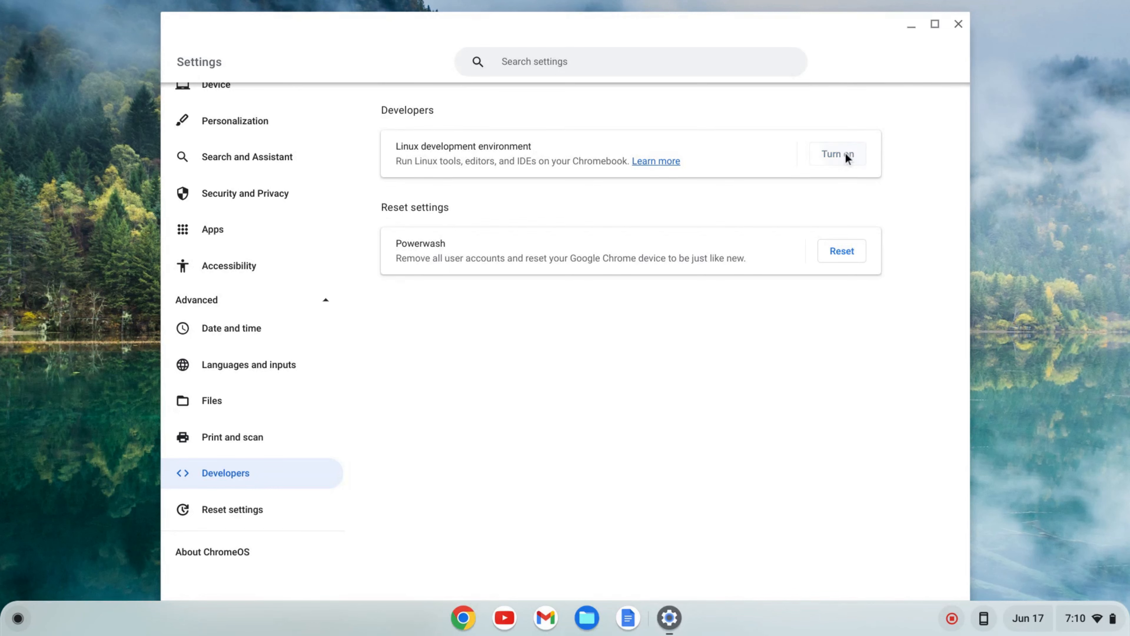
Step: Turn on the Linux development environment and install it with the recommended 10.0 GB disk size
{"action": "left_click", "coordinate": [838, 154]}
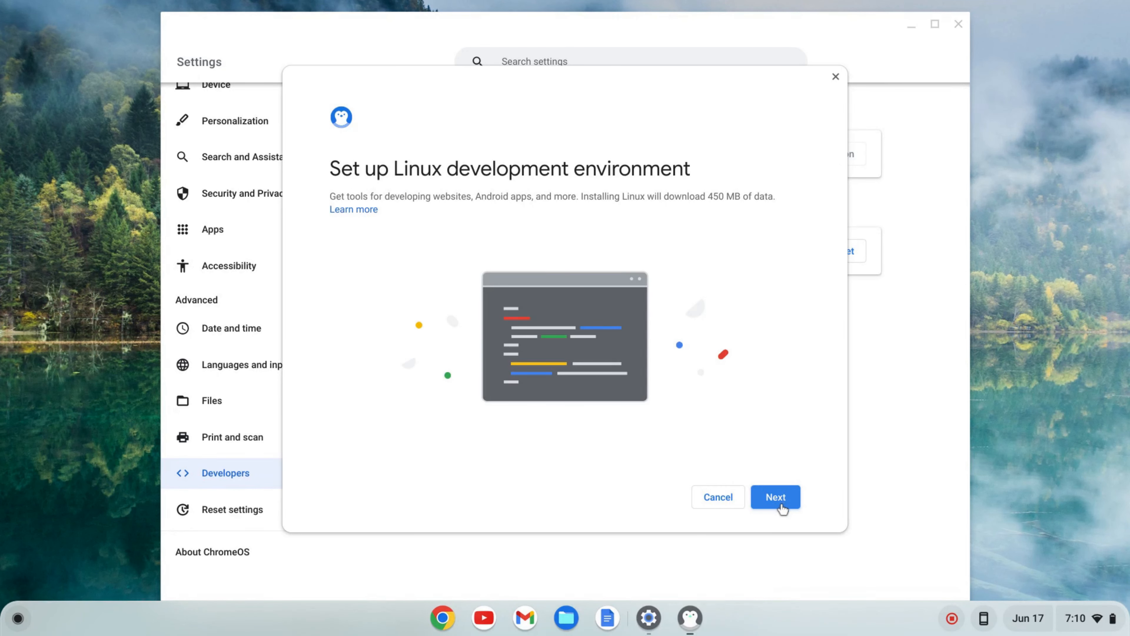
{"action": "left_click", "coordinate": [776, 497]}
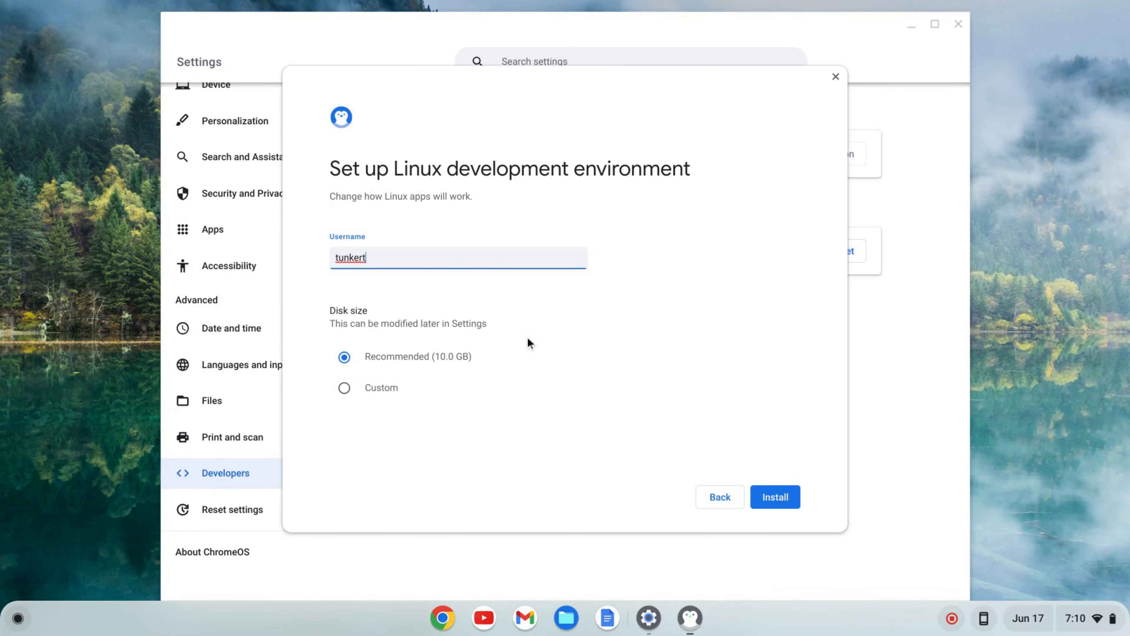
{"action": "mouse_move", "coordinate": [383, 289]}
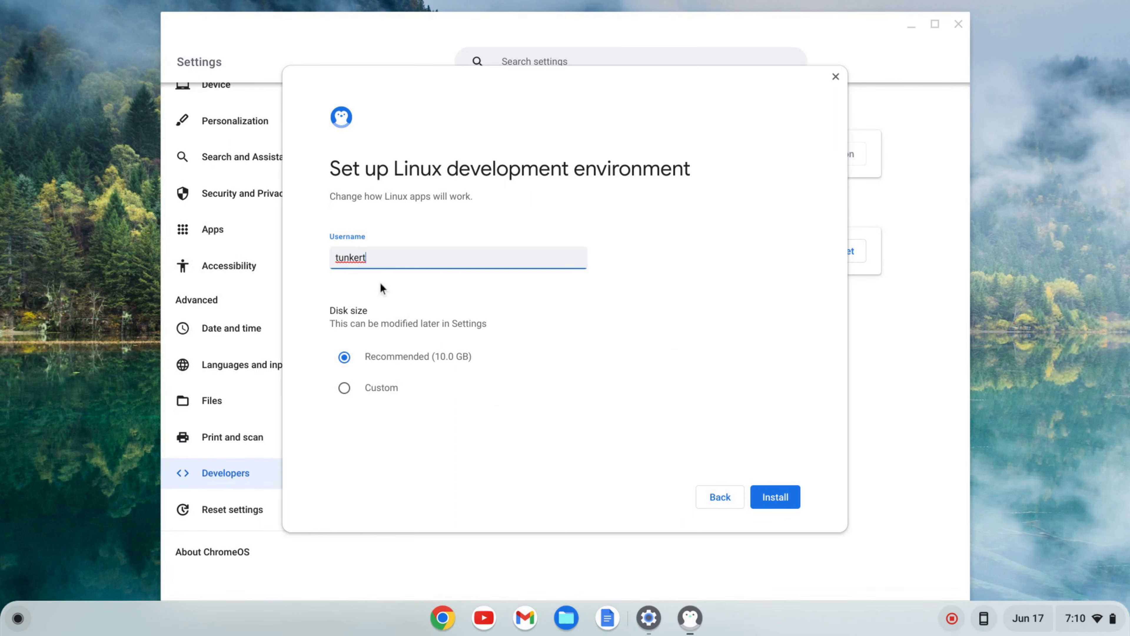
{"action": "mouse_move", "coordinate": [573, 365]}
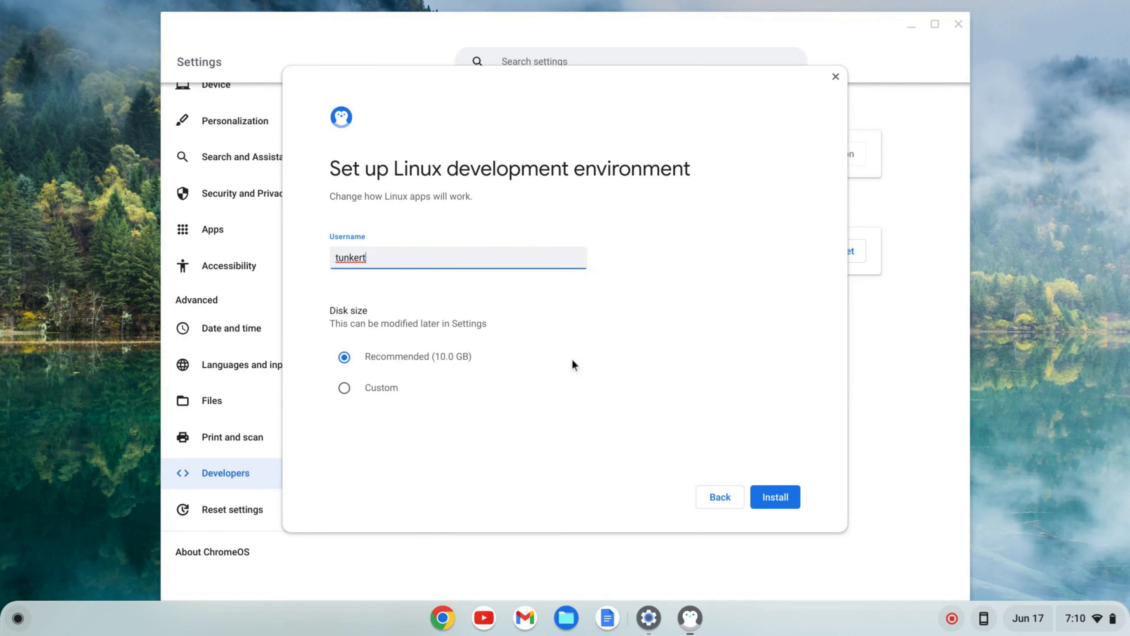
{"action": "mouse_move", "coordinate": [359, 378]}
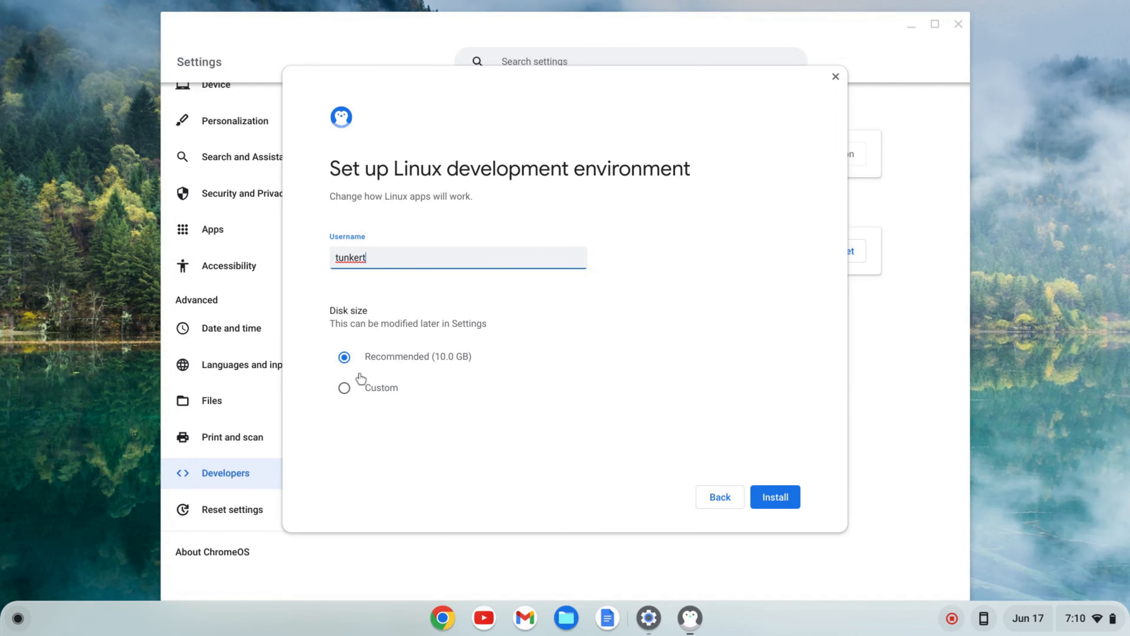
{"action": "mouse_move", "coordinate": [372, 376]}
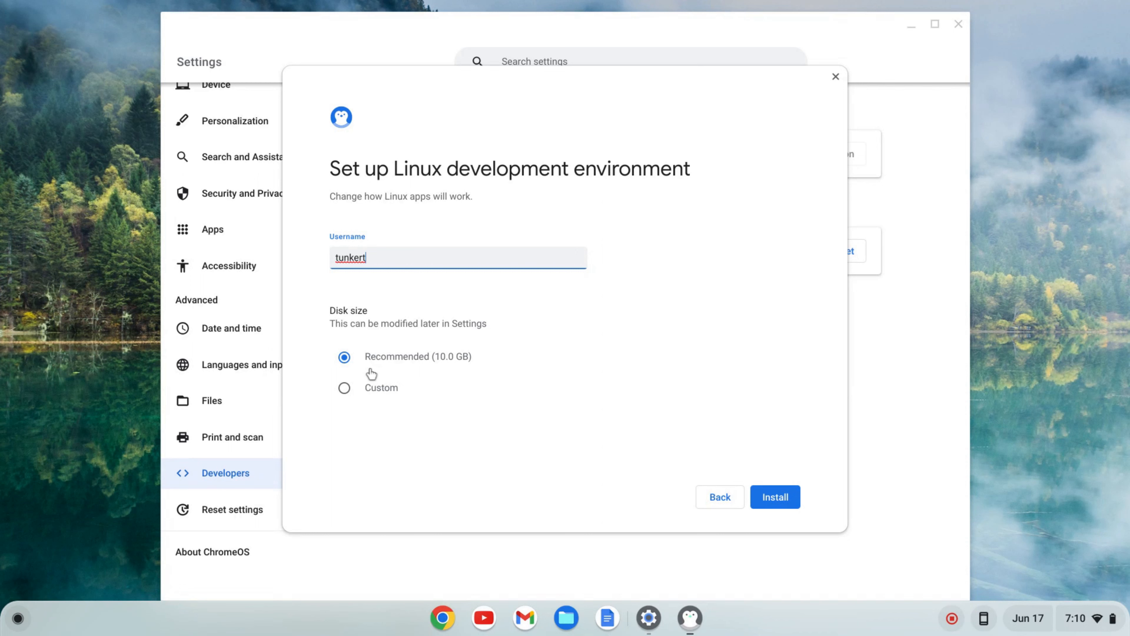
{"action": "mouse_move", "coordinate": [793, 501]}
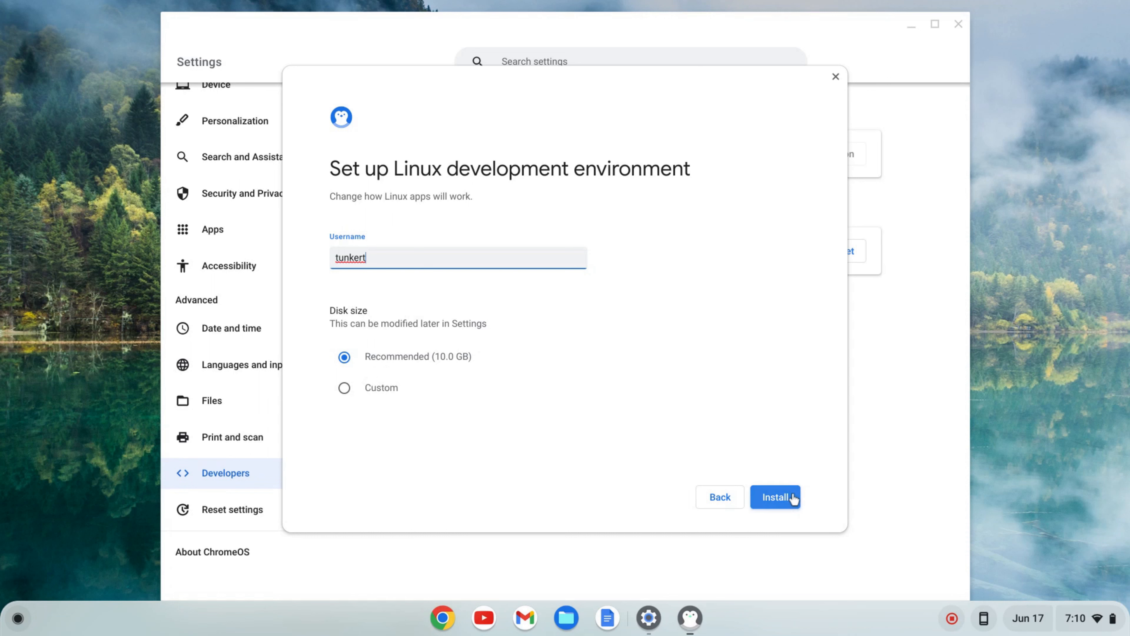
{"action": "left_click", "coordinate": [776, 497]}
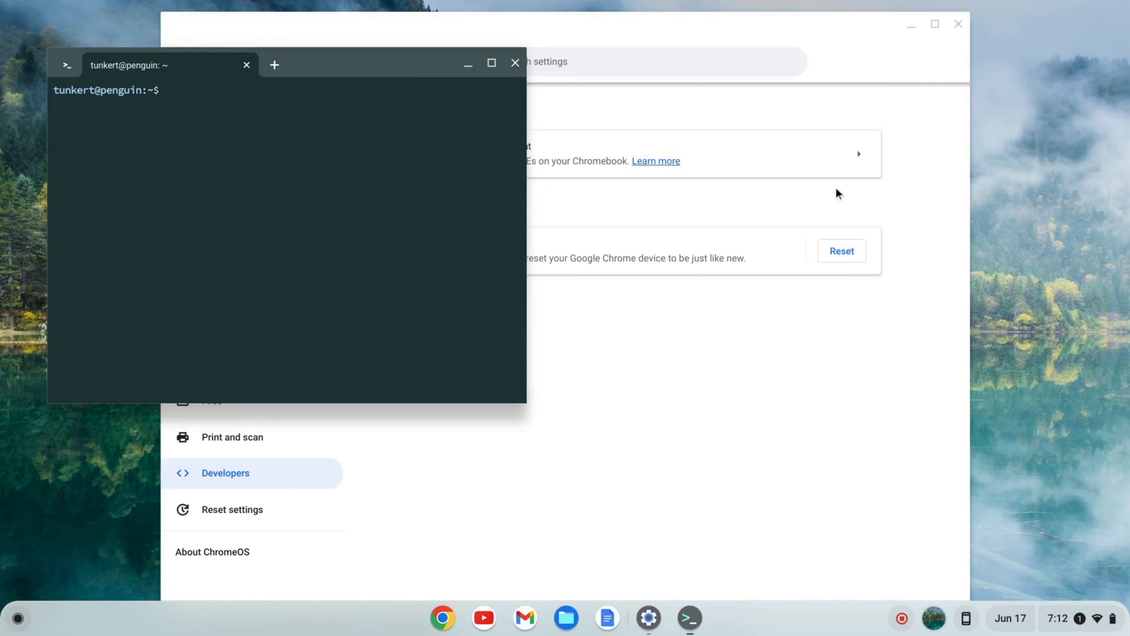
Step: Maximize the Terminal window to fill the screen
{"action": "left_click", "coordinate": [490, 63]}
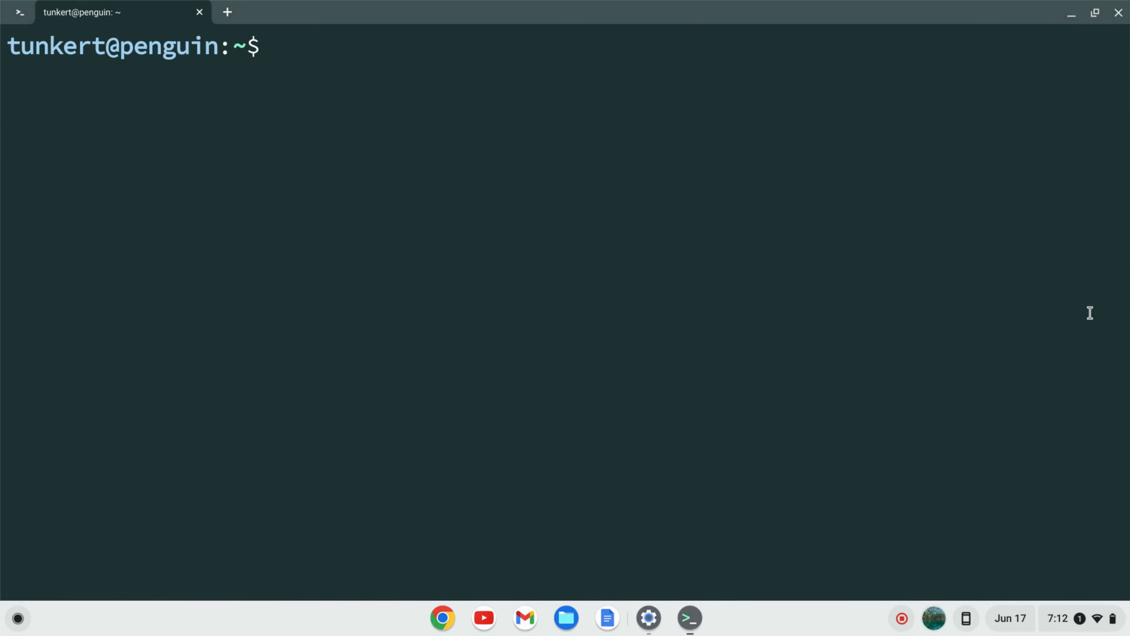
Step: Run sudo apt-get update && sudo apt-get dist-upgrade to refresh and upgrade packages
{"action": "type", "text": "sud"}
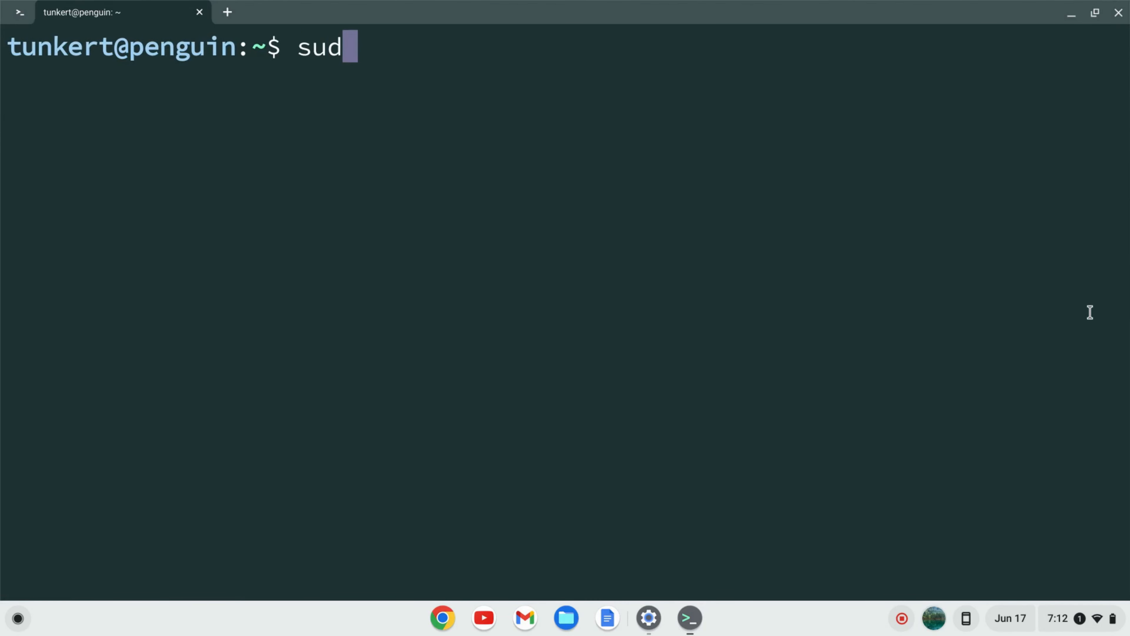
{"action": "type", "text": "o apt-get"}
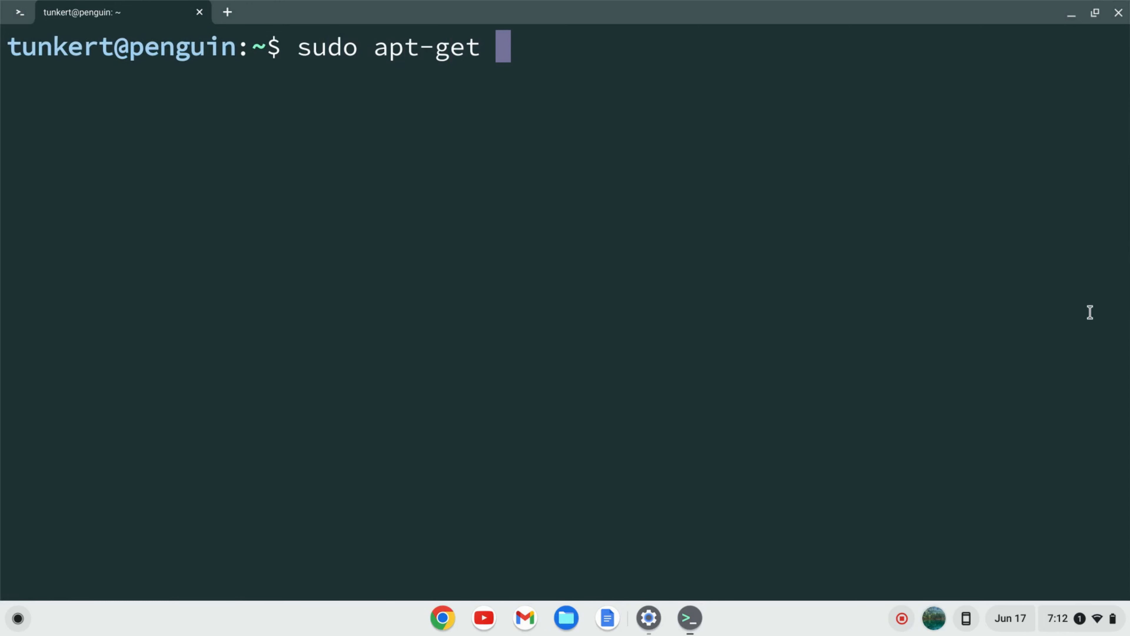
{"action": "type", "text": "update"}
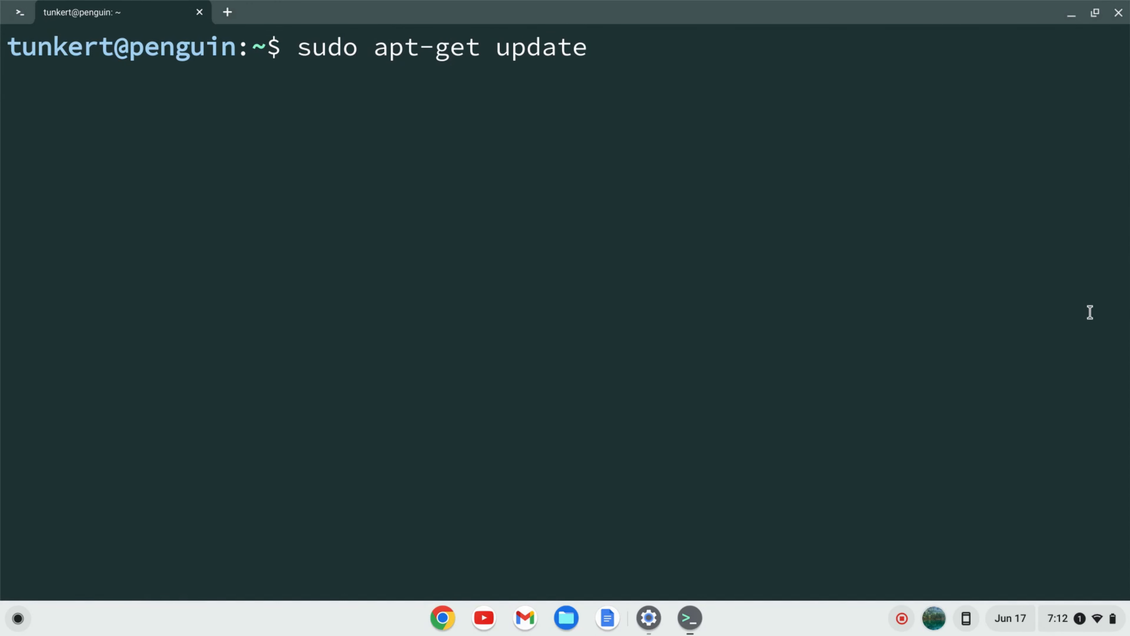
{"action": "type", "text": "&&"}
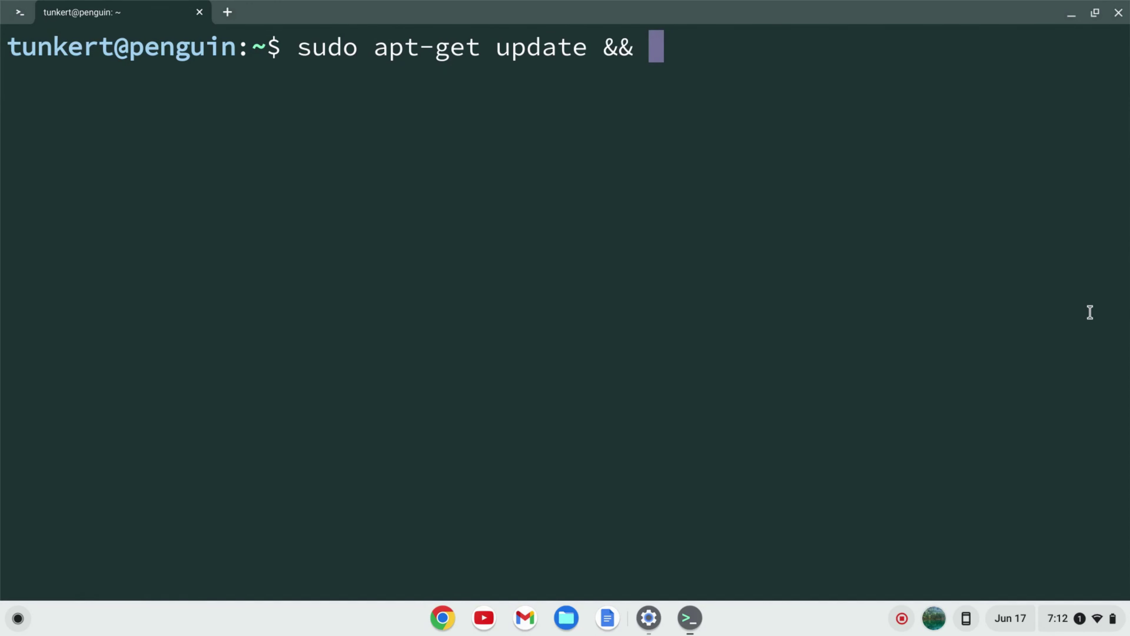
{"action": "type", "text": "sudo apt-"}
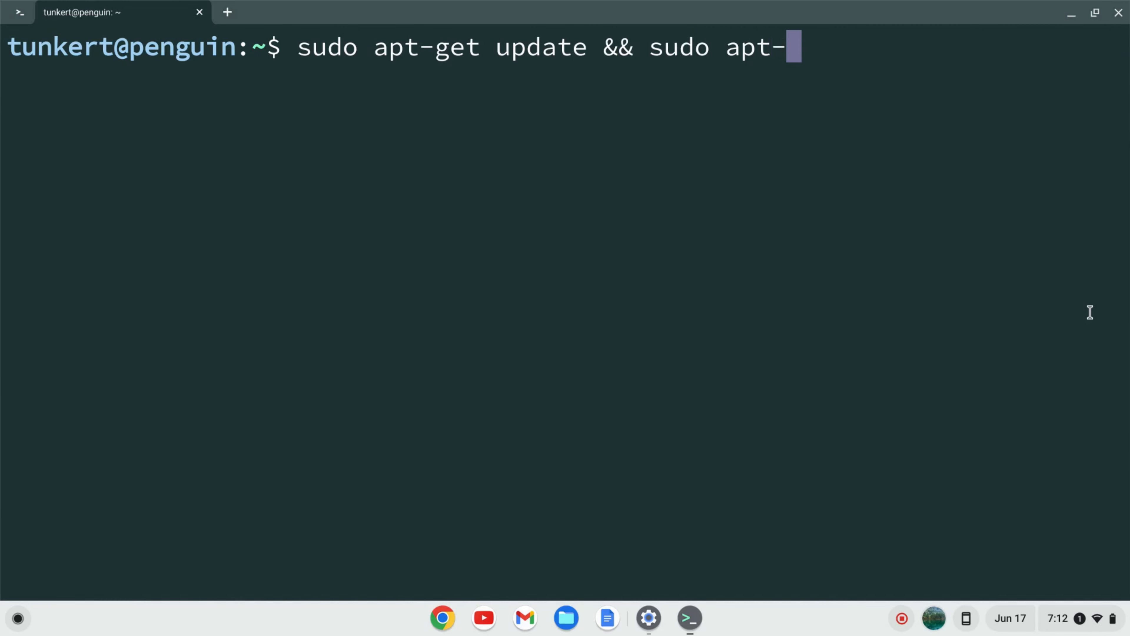
{"action": "type", "text": "get dist-"}
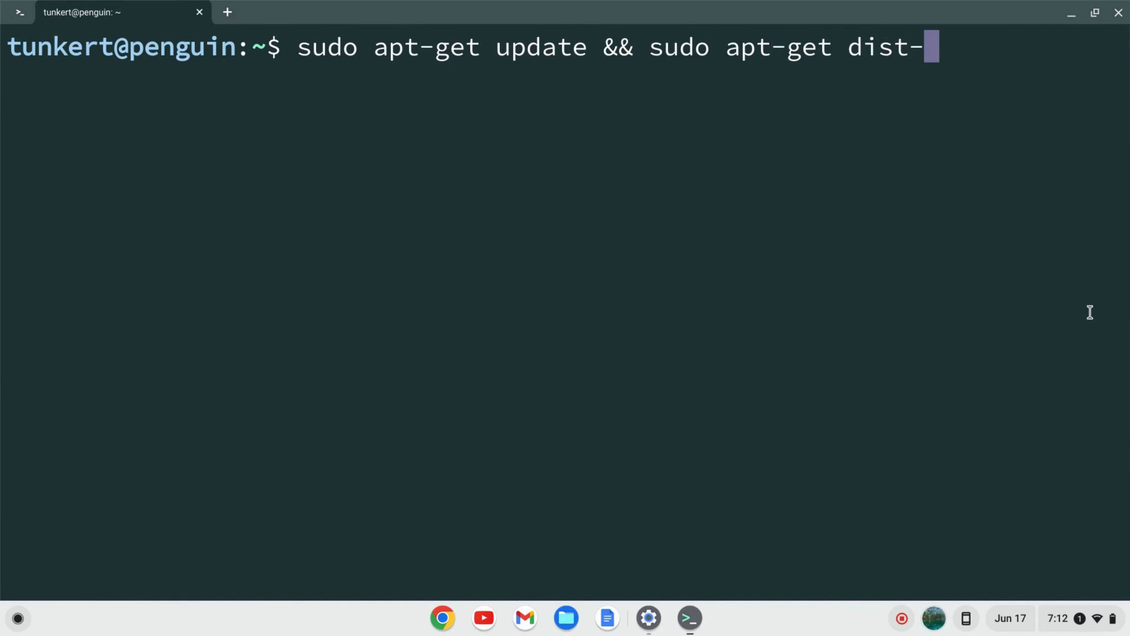
{"action": "type", "text": "upgrade"}
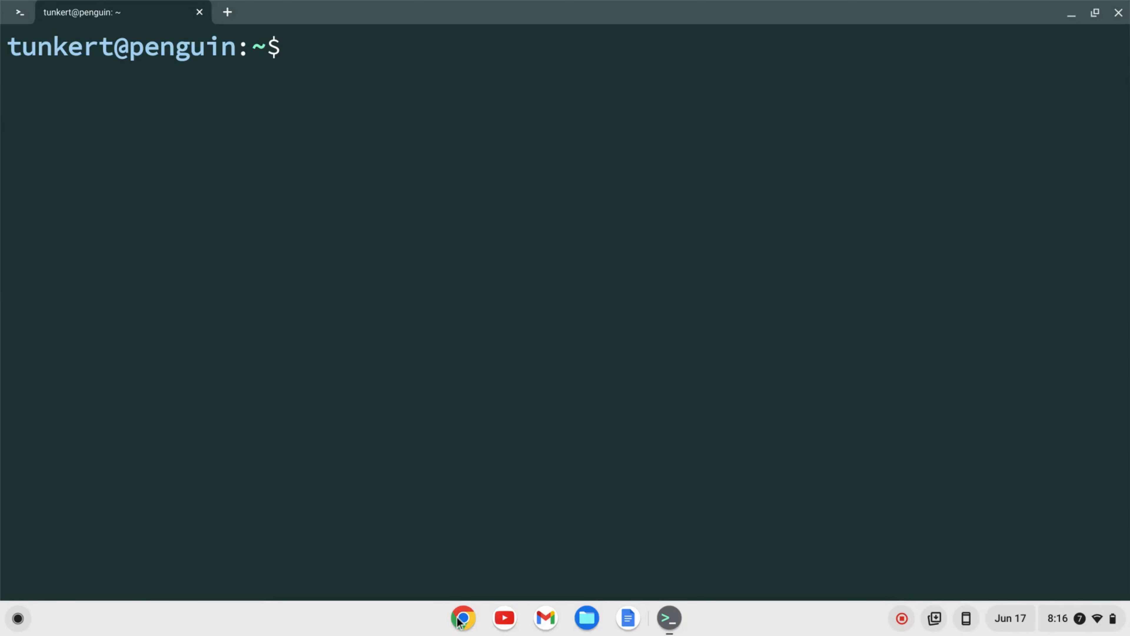
Step: Switch to Chrome to begin a web search for GoLand
{"action": "left_click", "coordinate": [465, 620]}
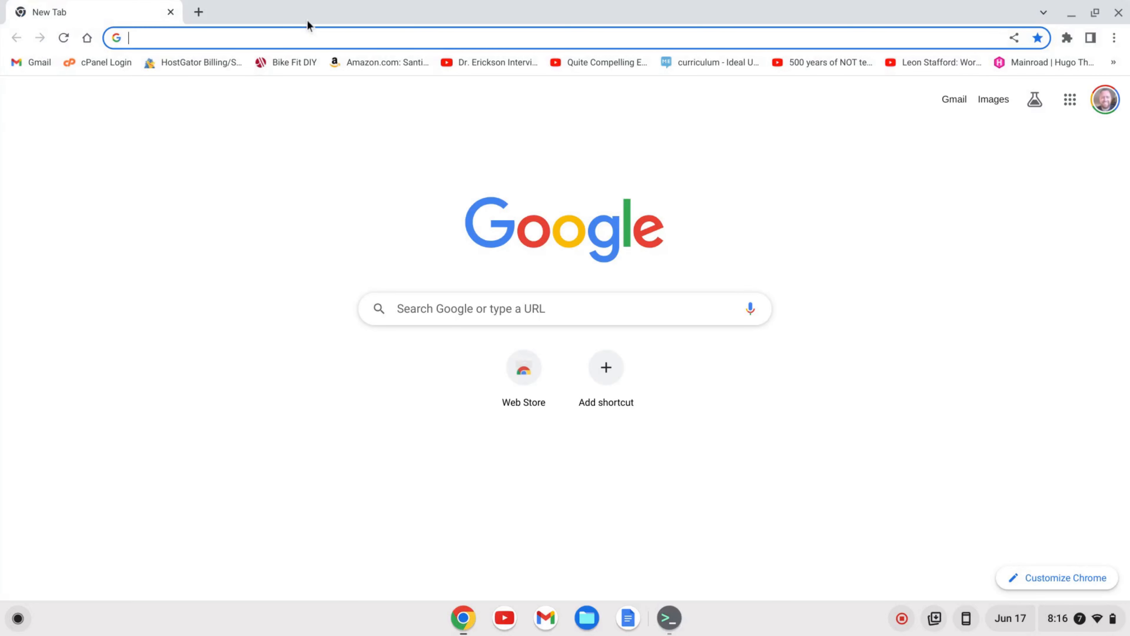
Step: Search Google for 'goland' and browse the results for the JetBrains page
{"action": "type", "text": "goland"}
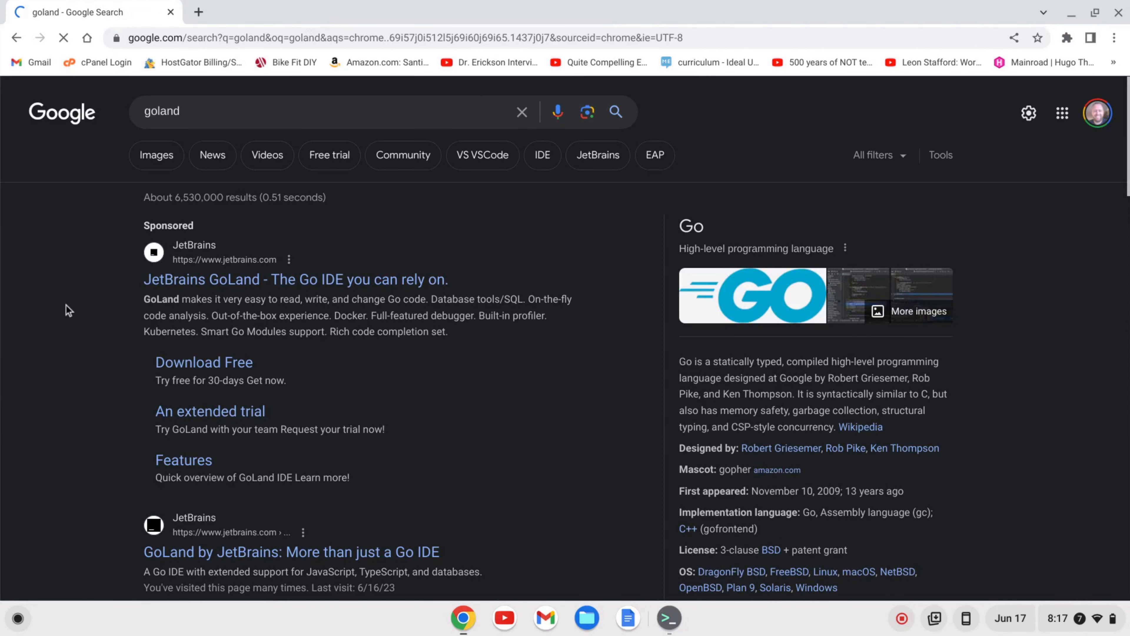
{"action": "scroll", "scroll_direction": "down", "scroll_amount": 3}
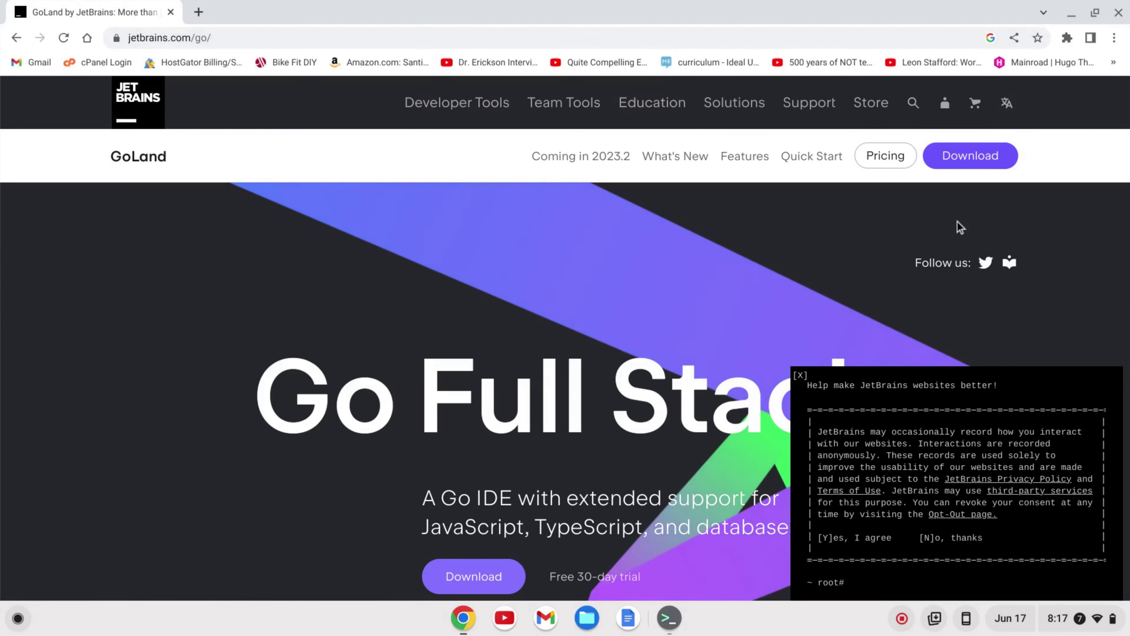
Step: Download the Linux .tar.gz package of GoLand from the JetBrains site, then go to Files
{"action": "left_click", "coordinate": [970, 156]}
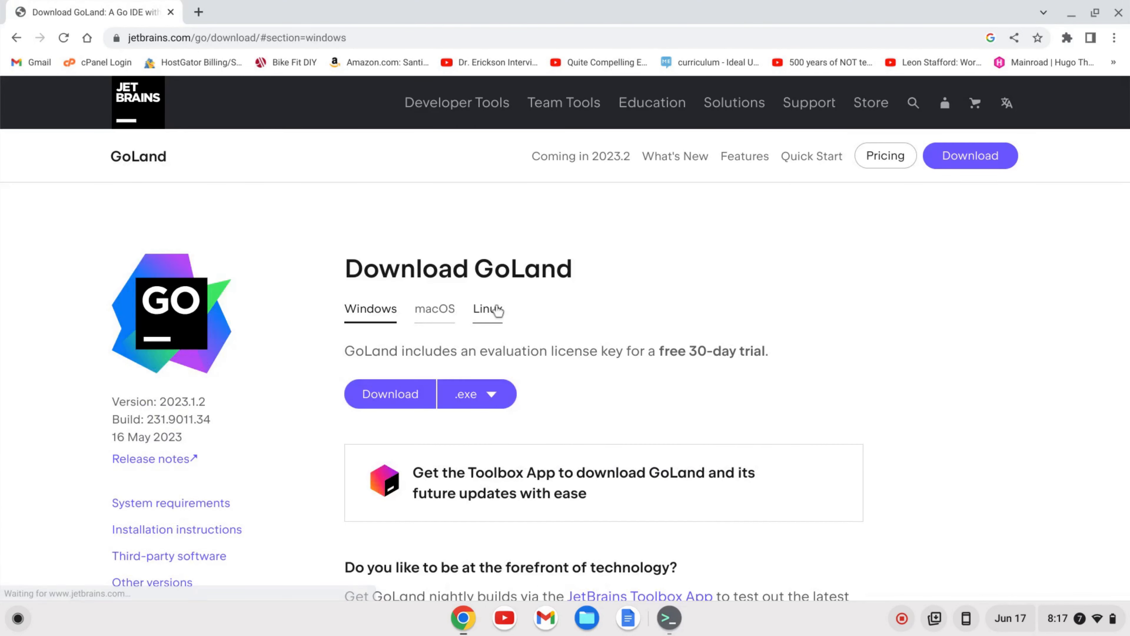
{"action": "left_click", "coordinate": [487, 310]}
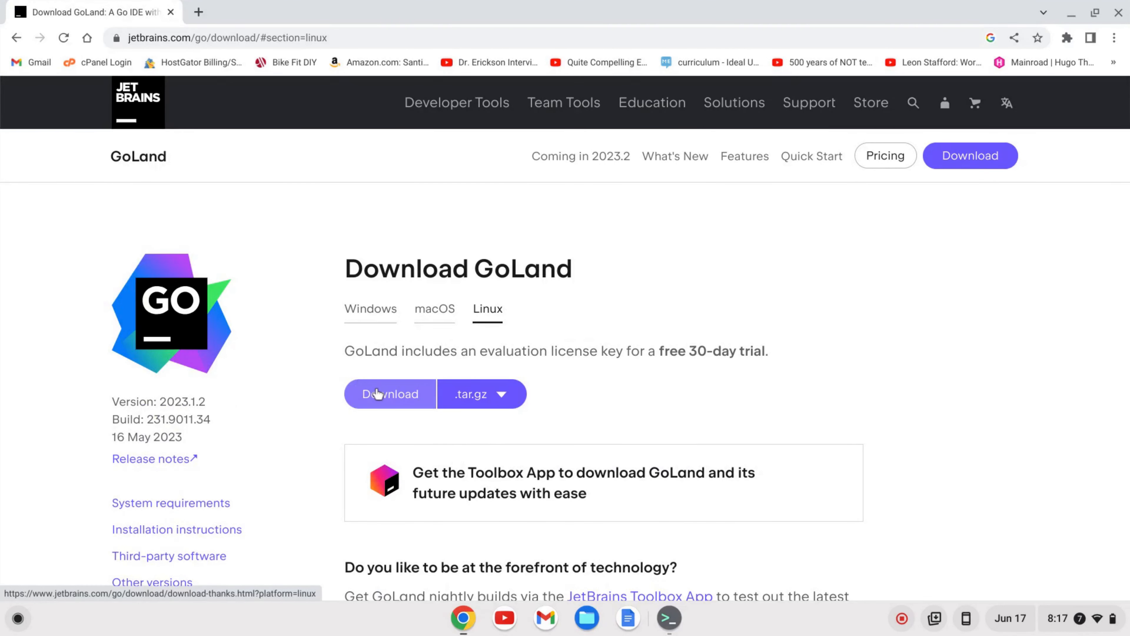
{"action": "left_click", "coordinate": [389, 394]}
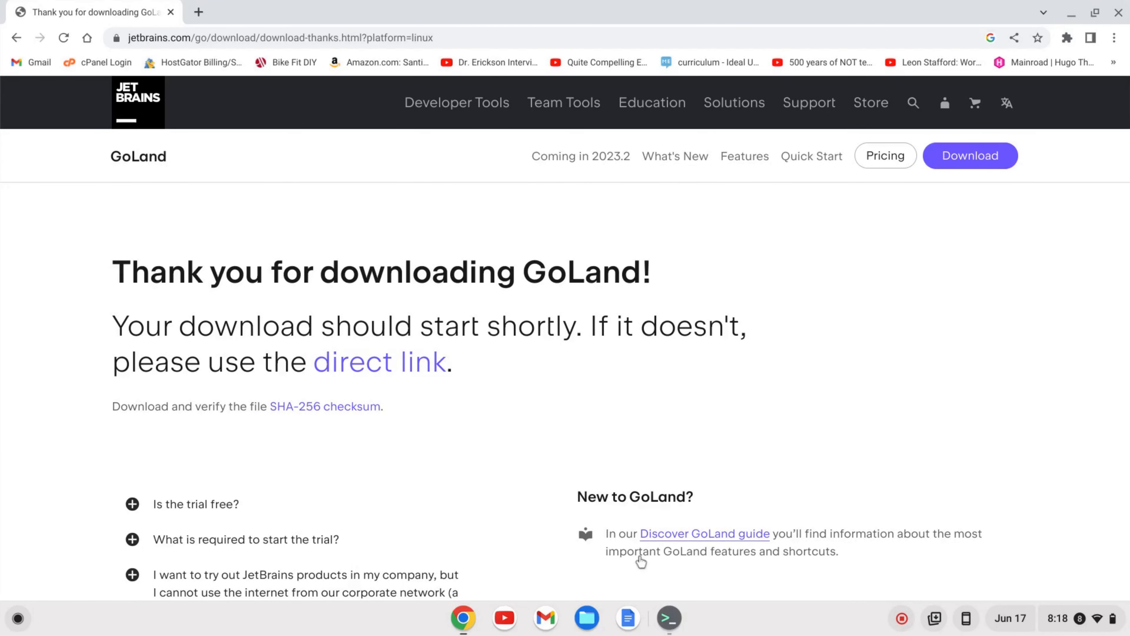
{"action": "left_click", "coordinate": [586, 617]}
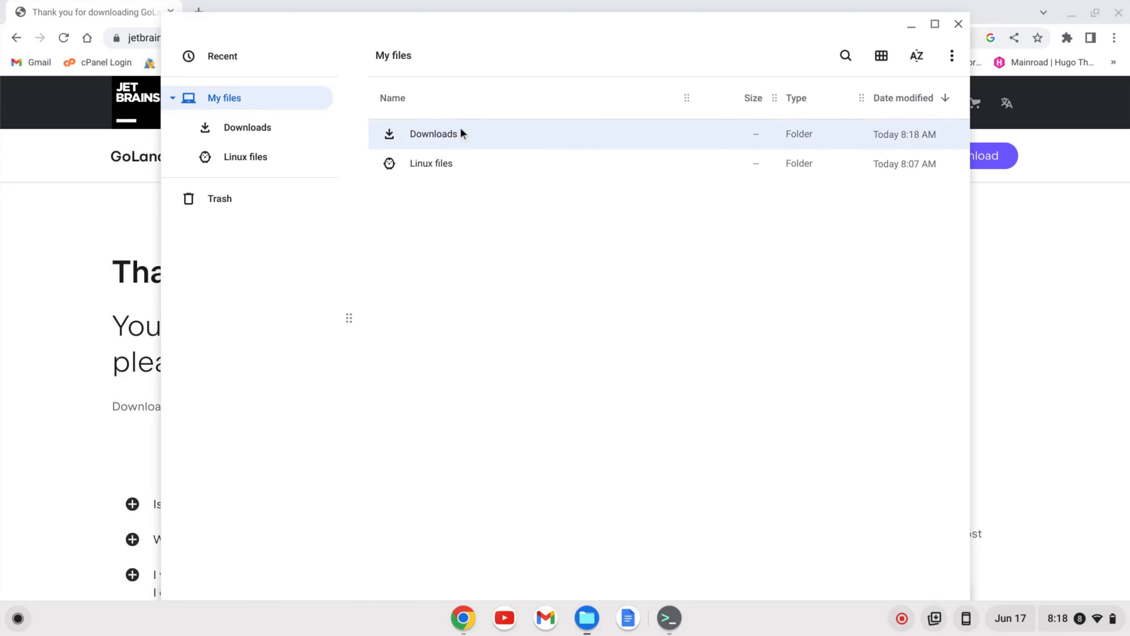
Step: Cut the goland-2023.1.2.tar.gz archive from Downloads and move it into Linux files
{"action": "right_click", "coordinate": [468, 170]}
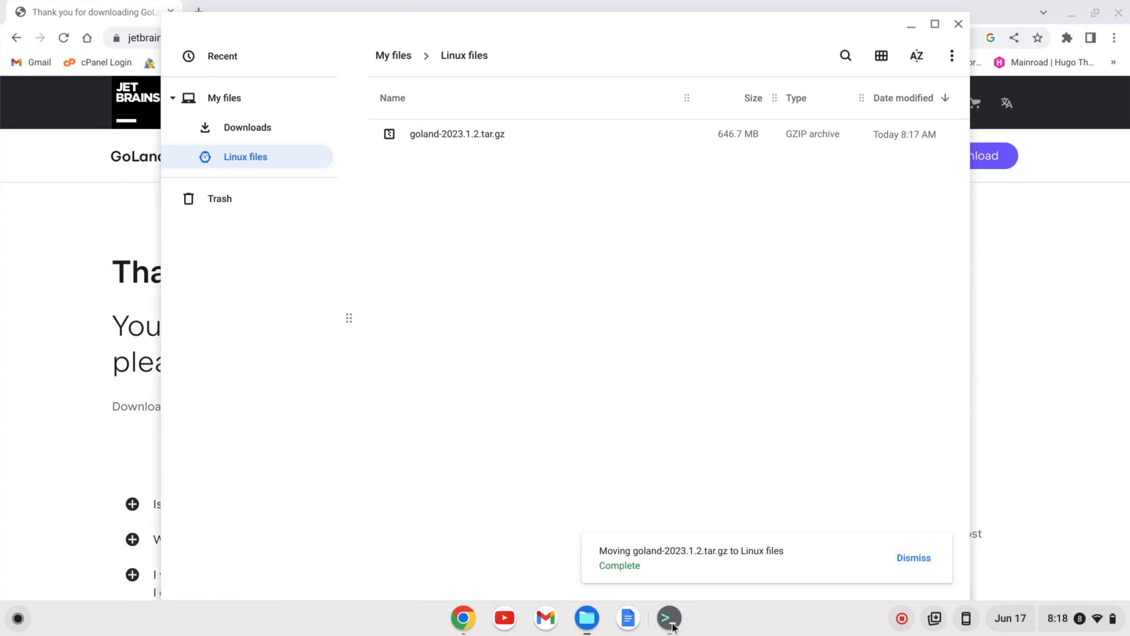
Step: List files, then extract goland-2023.1.2.tar.gz into /opt with sudo tar -xvf ... -C /opt
{"action": "left_click", "coordinate": [670, 618]}
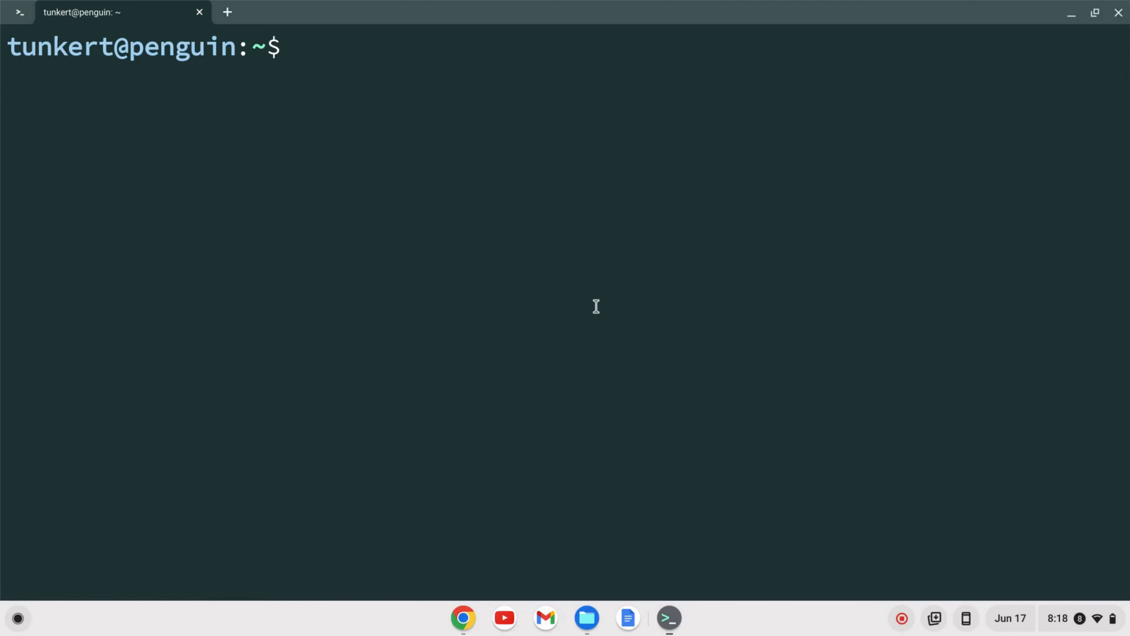
{"action": "type", "text": "ls"}
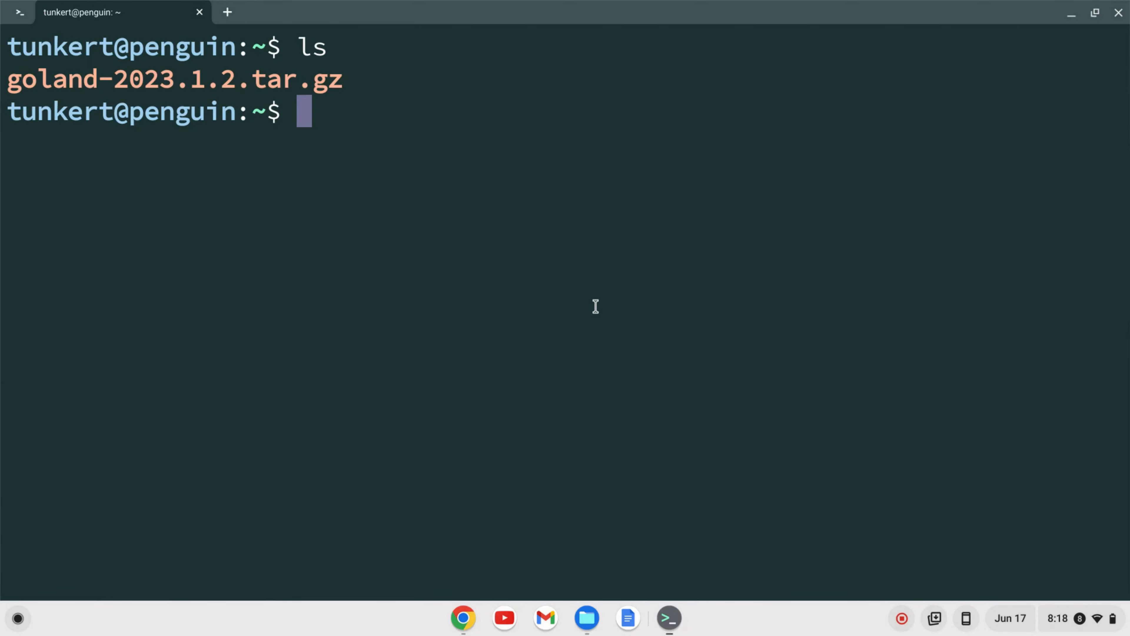
{"action": "type", "text": "sudo tar -"}
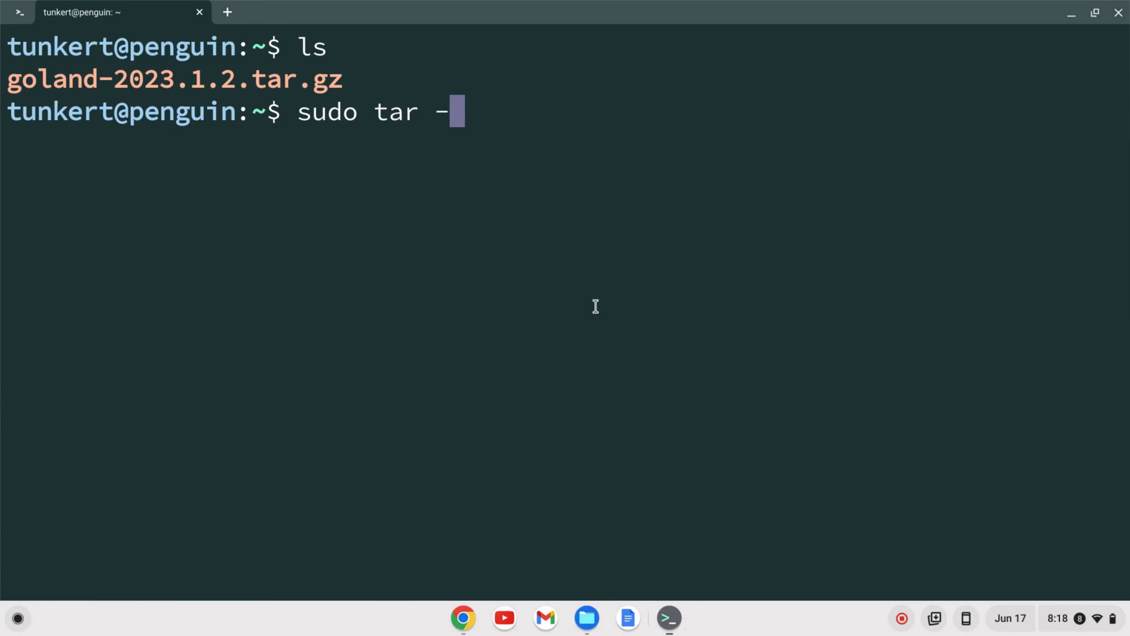
{"action": "type", "text": "xvf"}
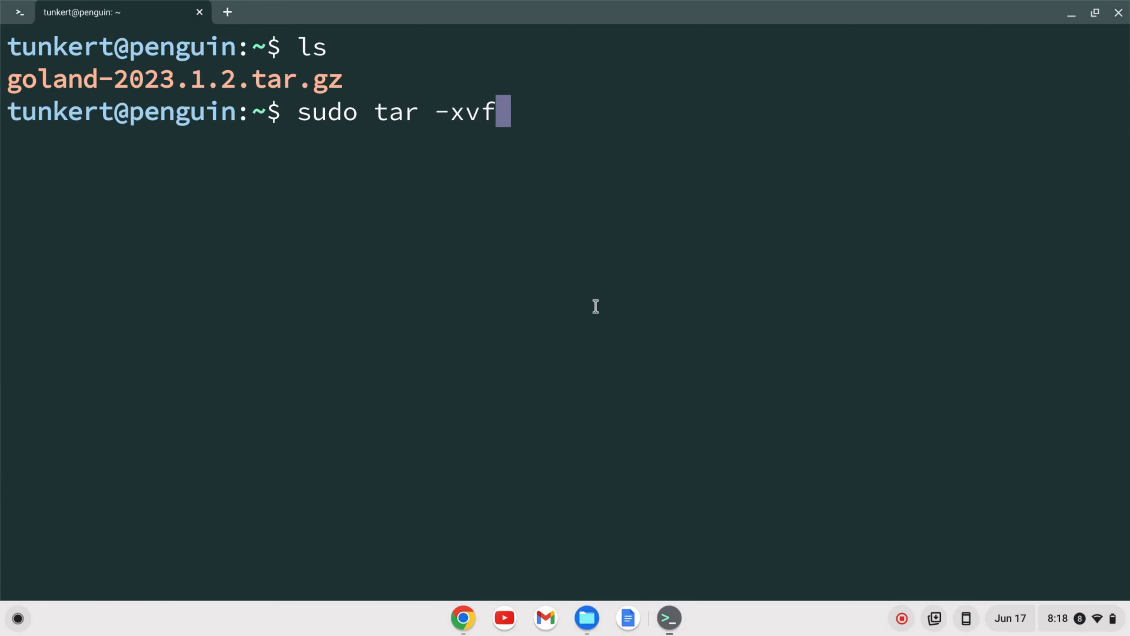
{"action": "type", "text": "goland-2023.1.2.tar.gz"}
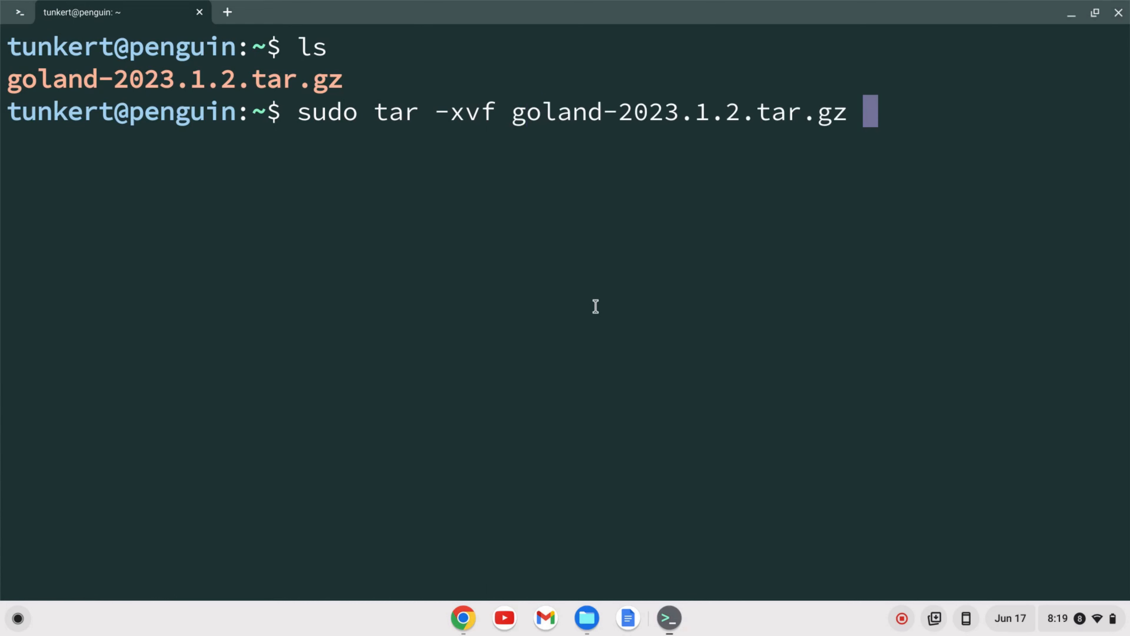
{"action": "type", "text": "-"}
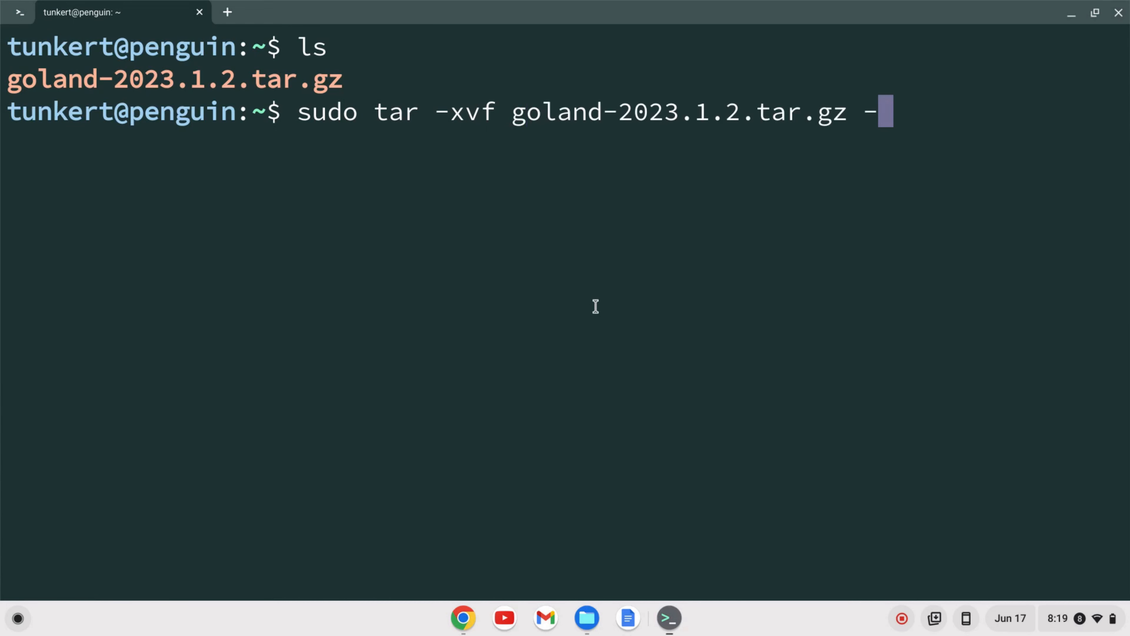
{"action": "type", "text": "C /op"}
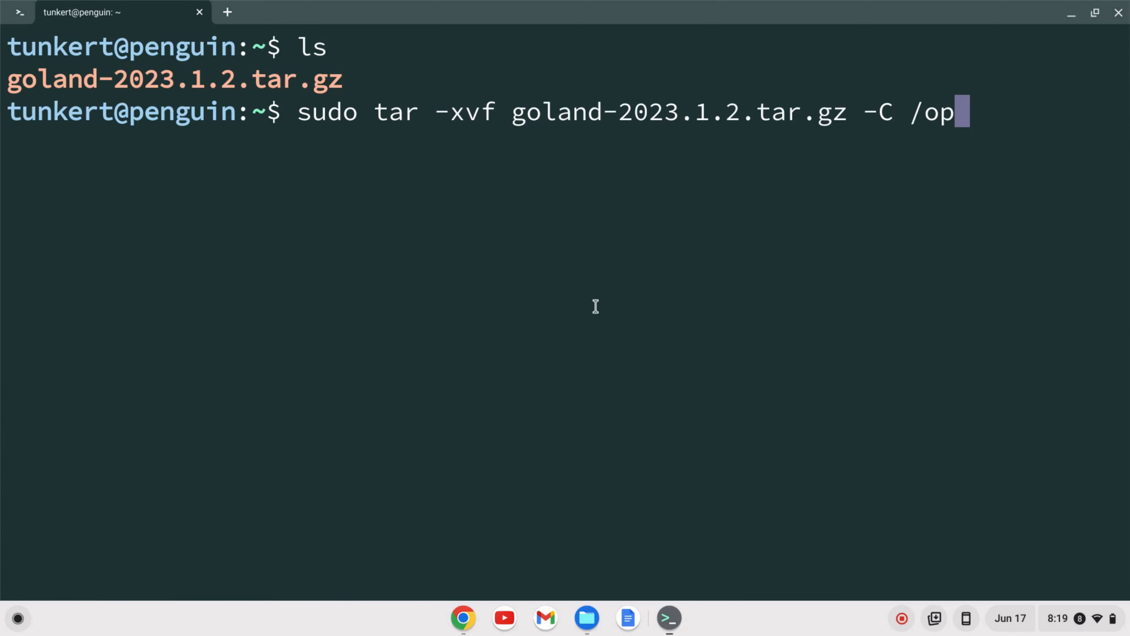
{"action": "key", "text": "Enter"}
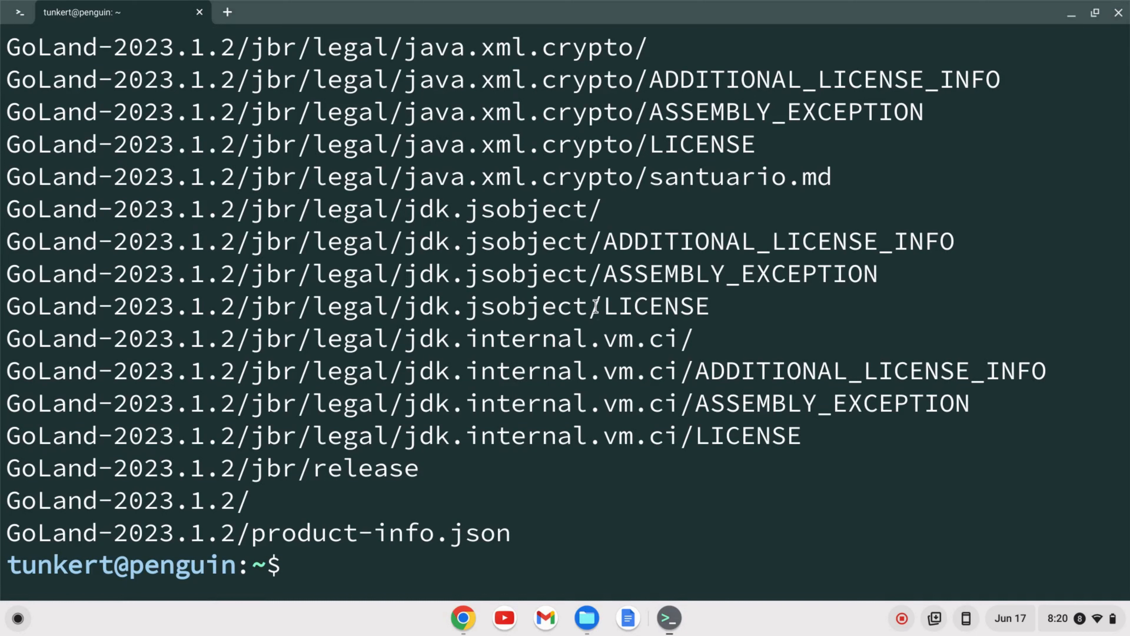
Step: Run /opt/GoLand-2023.1.2/bin/goland.sh to launch GoLand and show its user agreement
{"action": "type", "text": "/opt"}
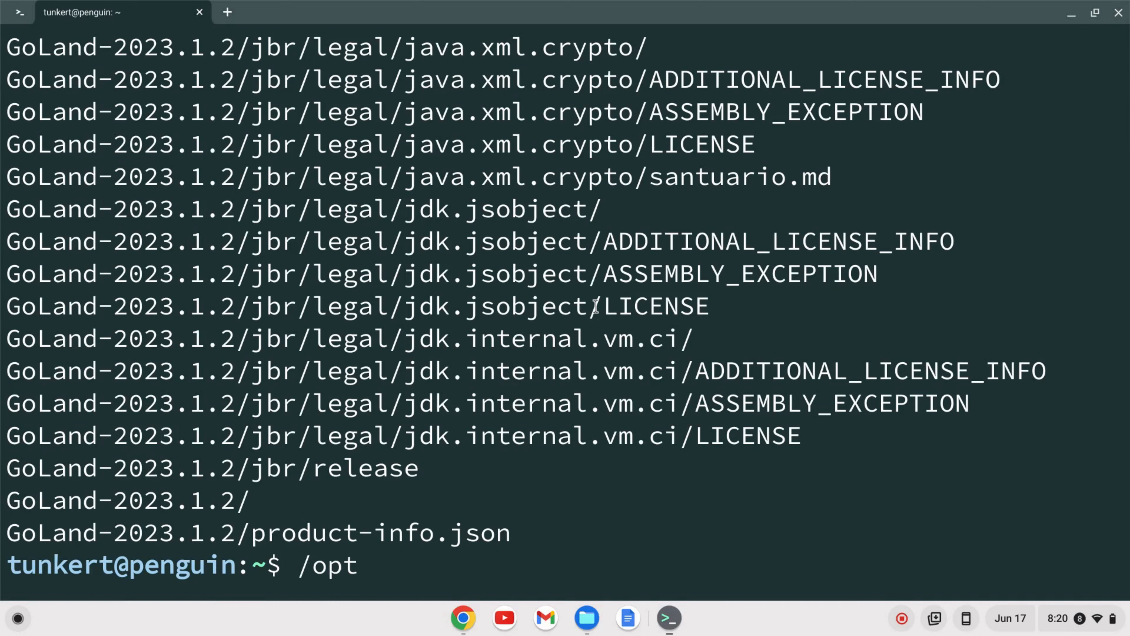
{"action": "type", "text": "/Go"}
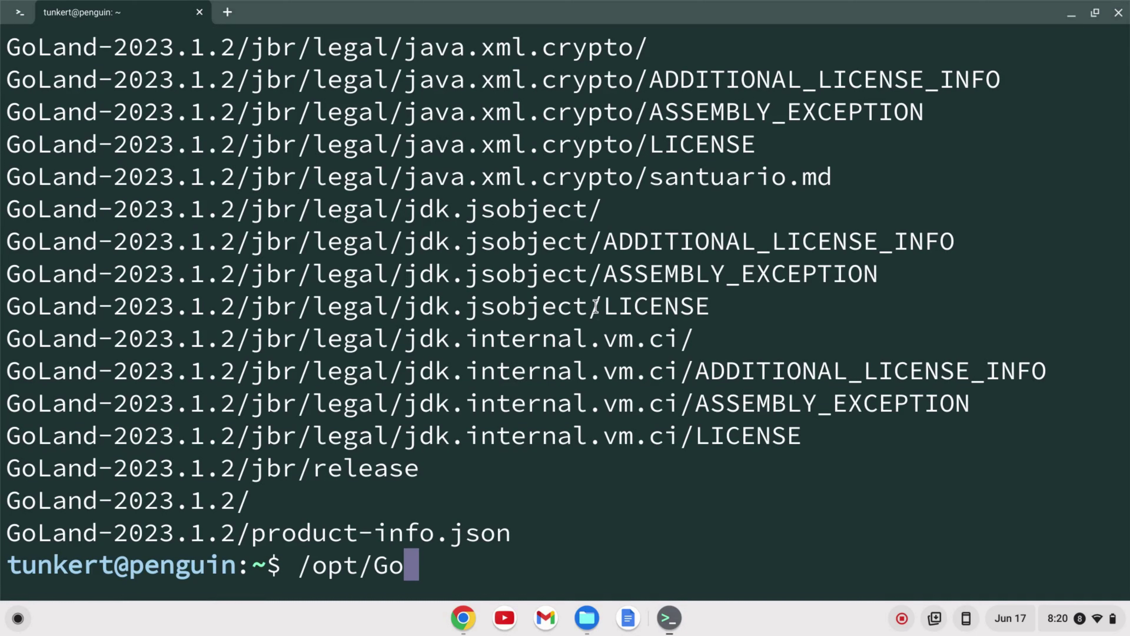
{"action": "key", "text": "Tab"}
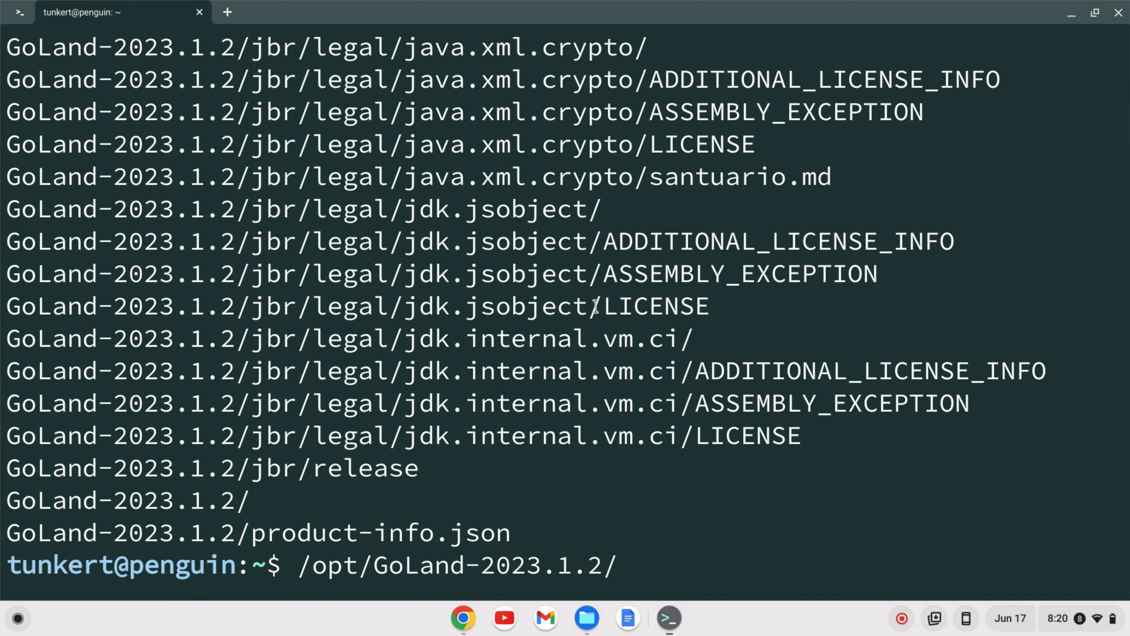
{"action": "type", "text": "bi"}
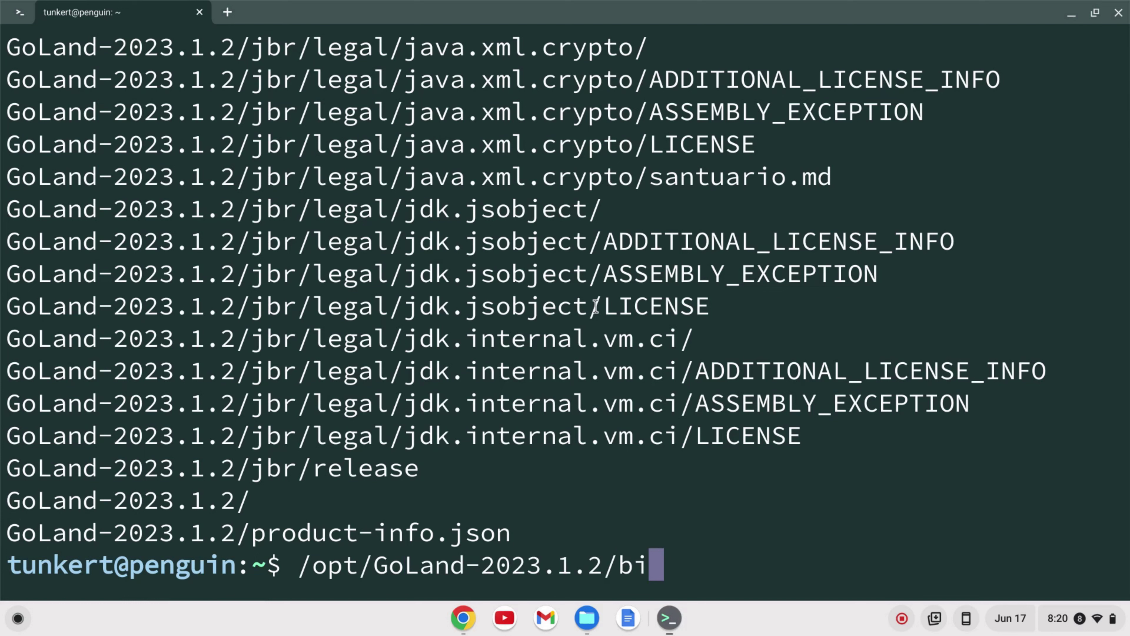
{"action": "type", "text": "n/goland.sh"}
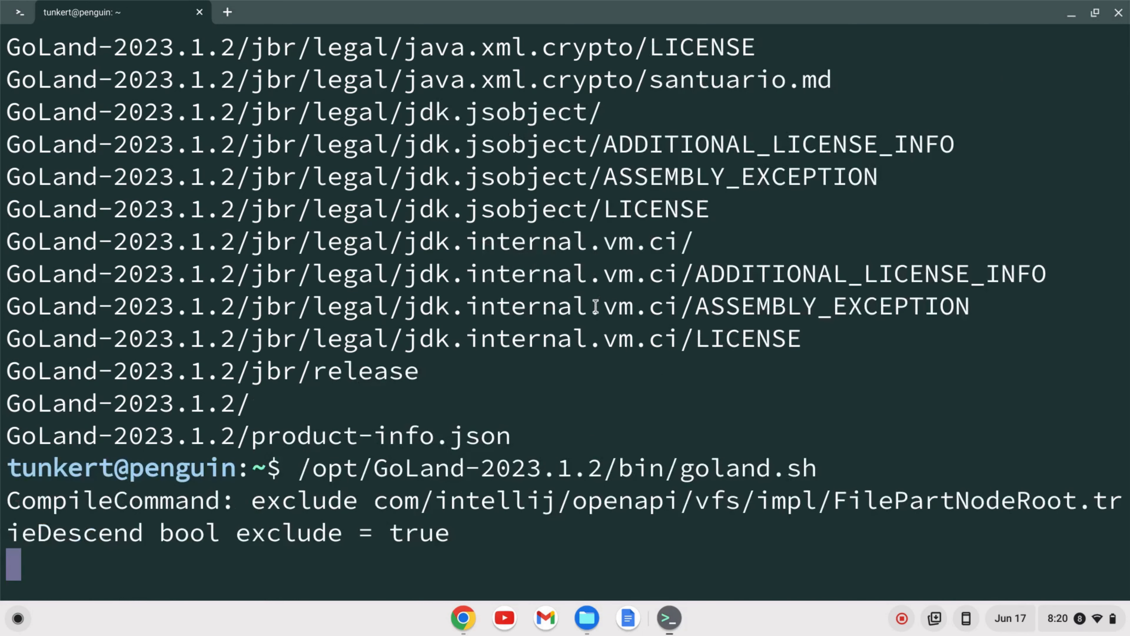
{"action": "key", "text": "Return"}
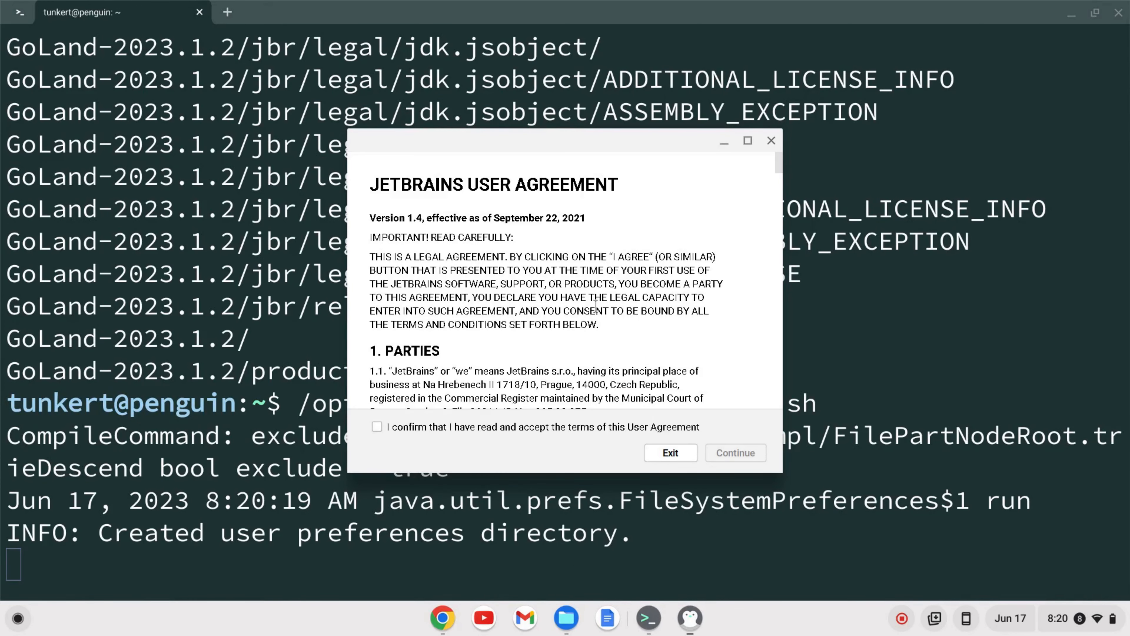
{"action": "mouse_move", "coordinate": [418, 469]}
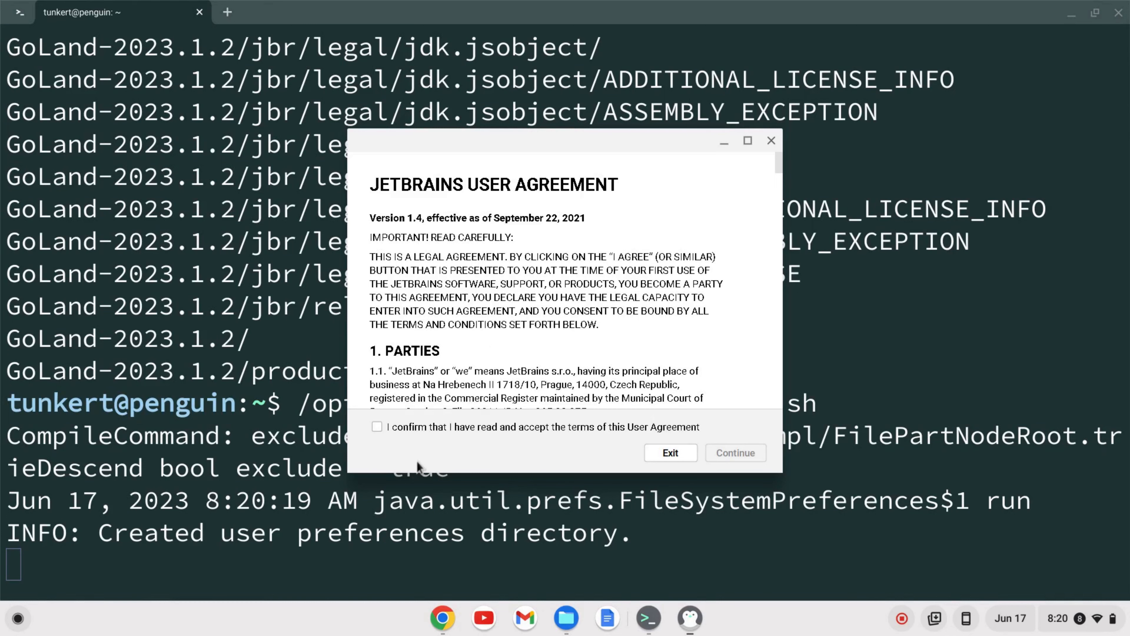
Step: Confirm acceptance of the JetBrains User Agreement and continue to license activation
{"action": "left_click", "coordinate": [377, 426]}
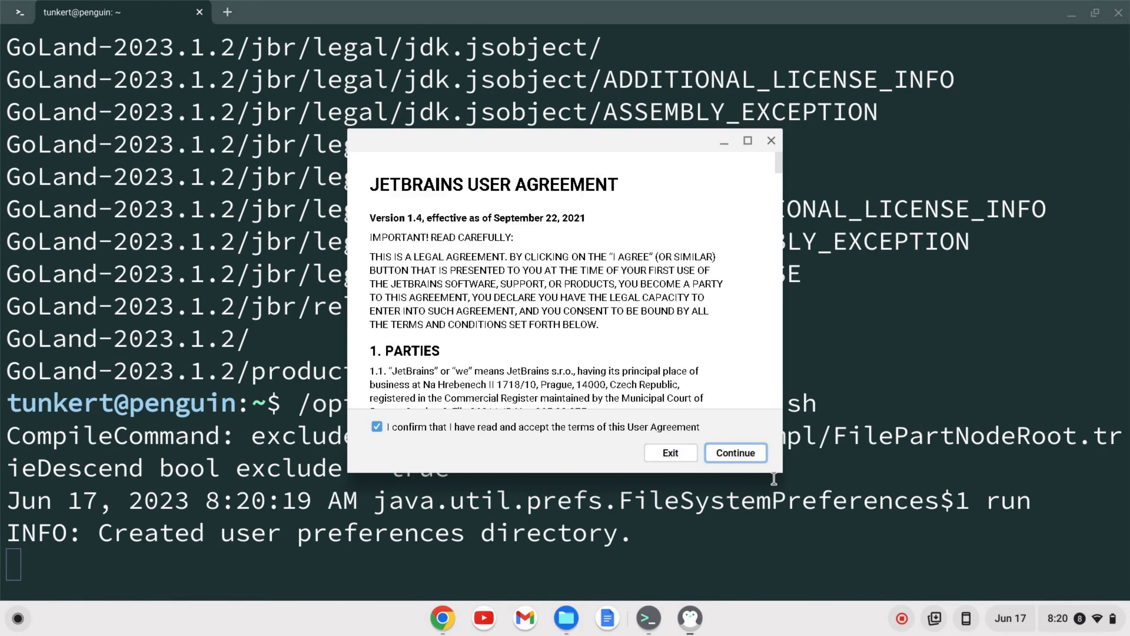
{"action": "left_click", "coordinate": [736, 453]}
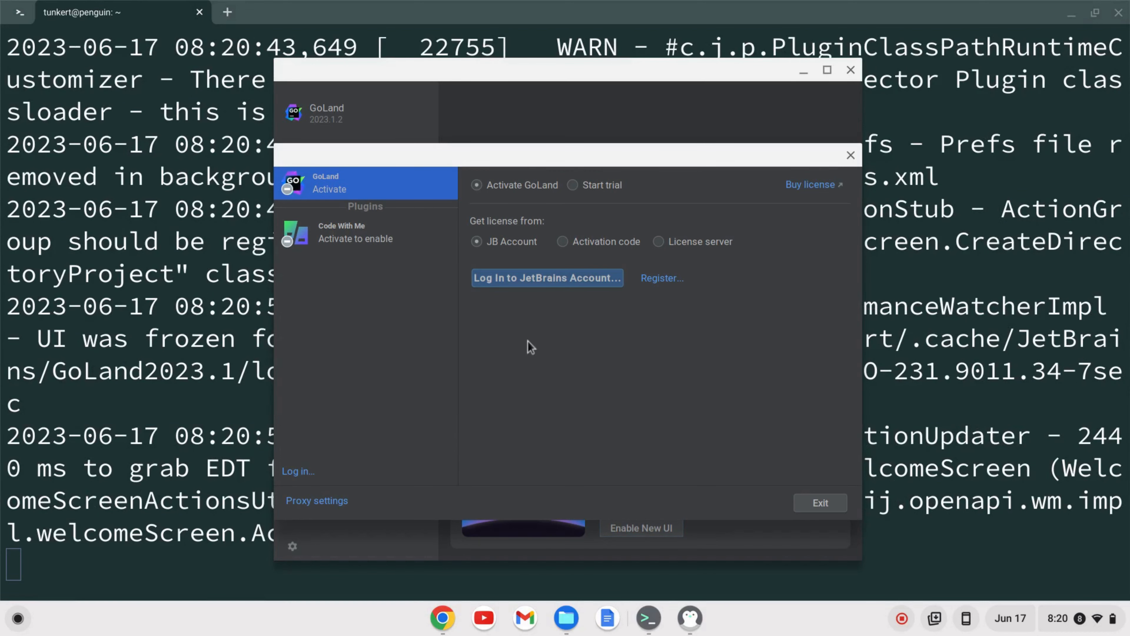
{"action": "mouse_move", "coordinate": [628, 200]}
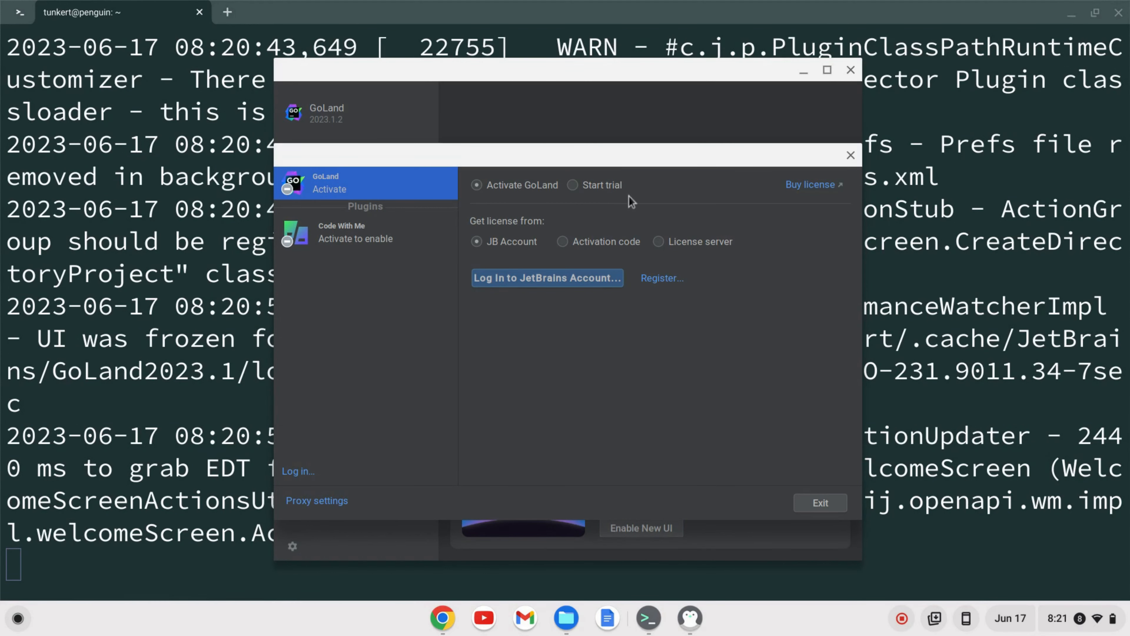
{"action": "mouse_move", "coordinate": [802, 213]}
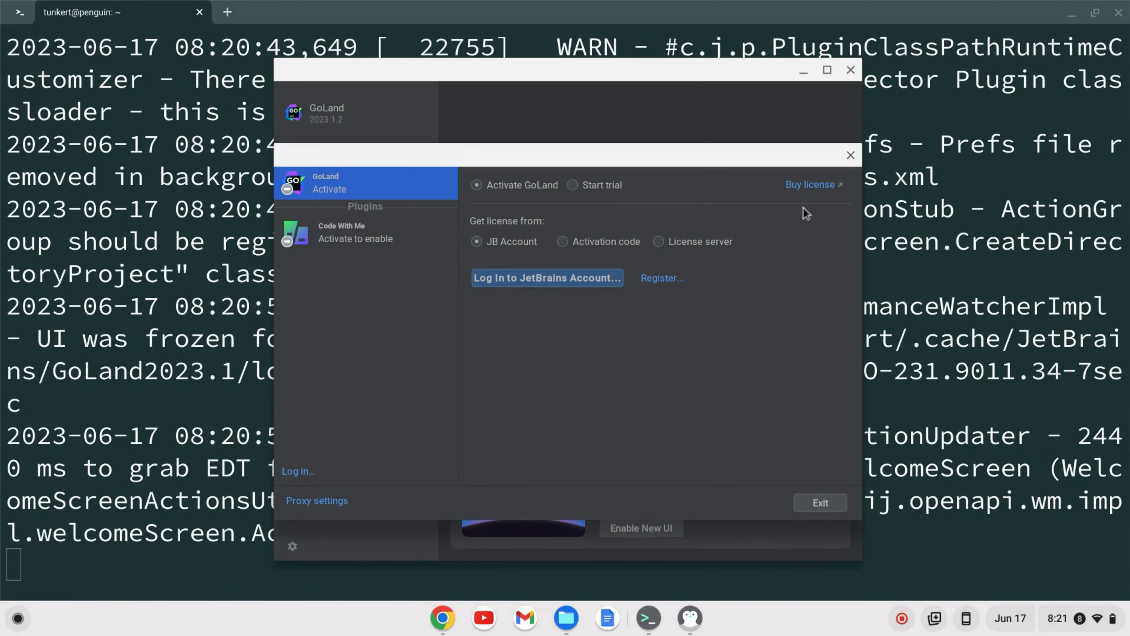